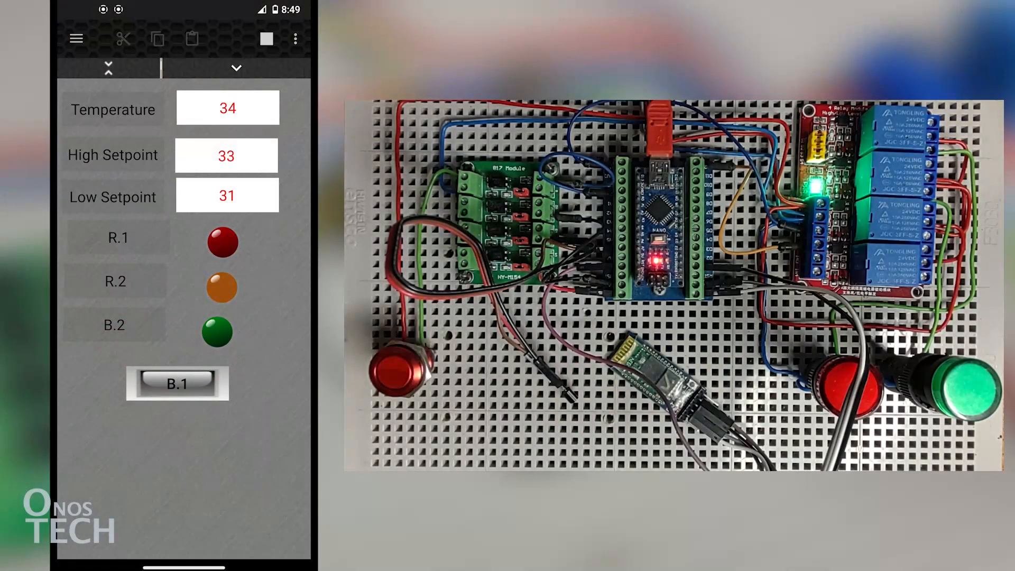
Tap the High Setpoint field and enter a new value in the 'Enter new value' keypad.
left_click(227, 156)
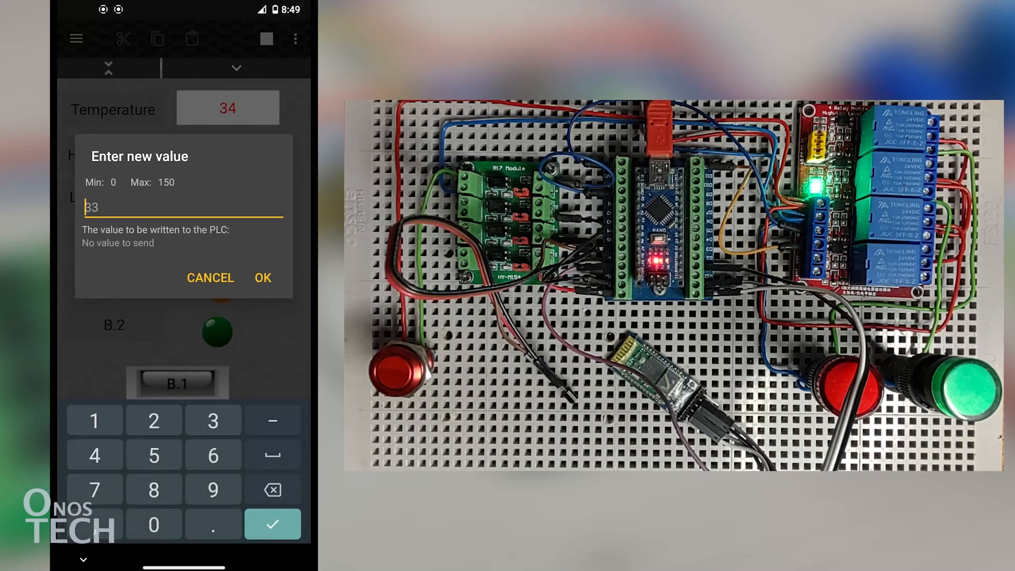
left_click(262, 277)
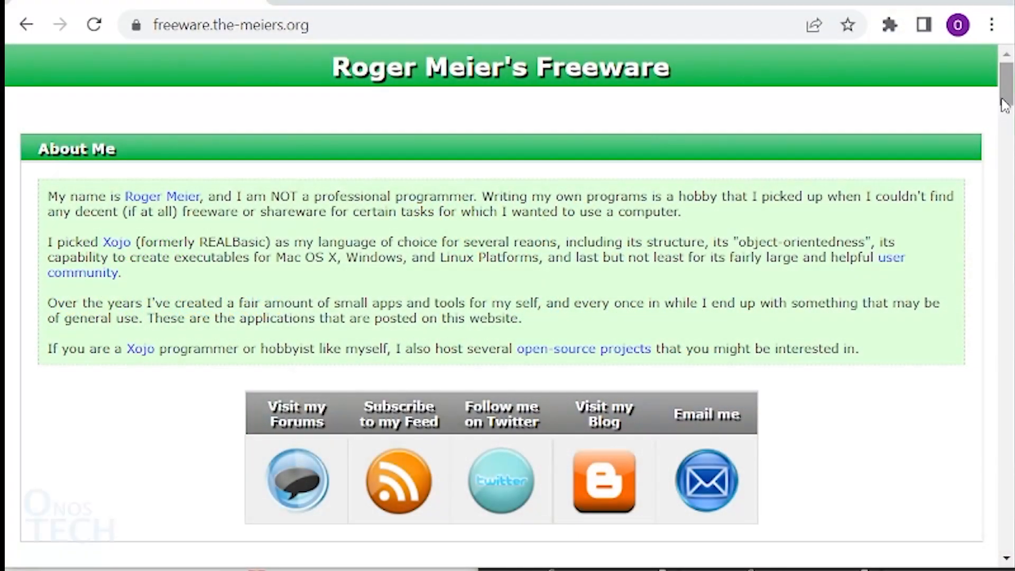
Download CoolTerm from freeware.the-meiers.org and launch CoolTerm.exe from Downloads\CoolTermWin.
left_click(127, 357)
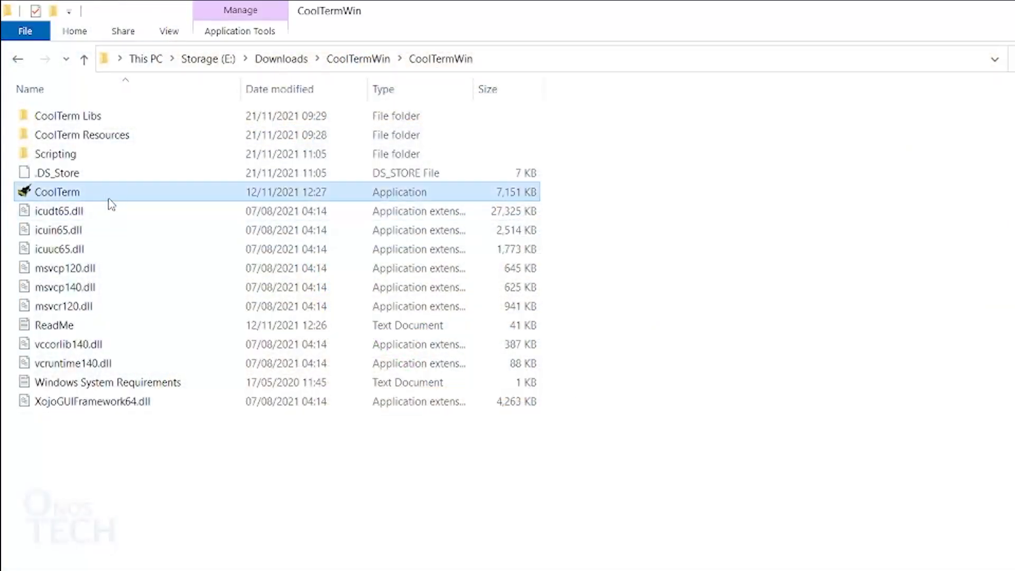
double_click(57, 191)
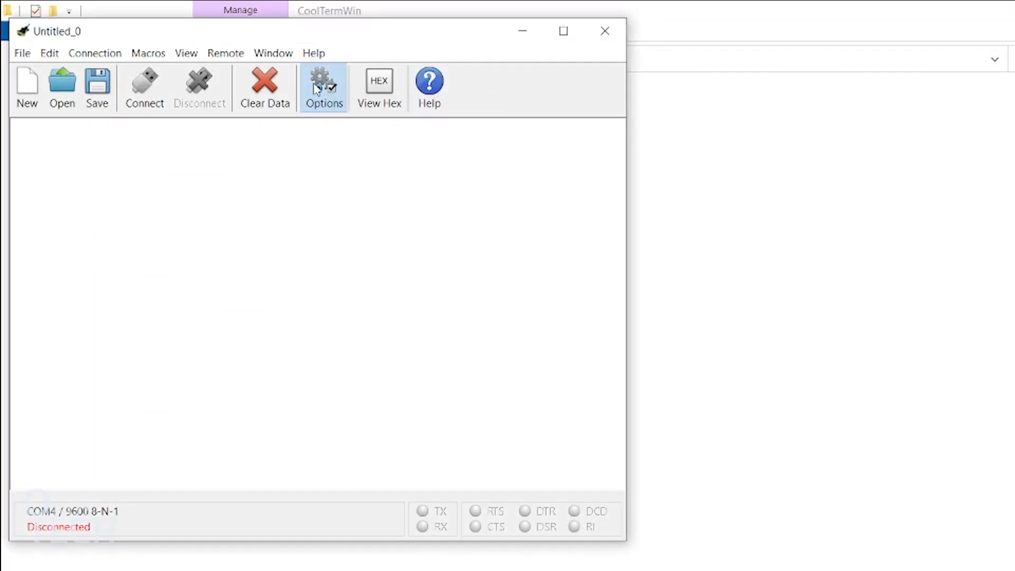
Set the connection options to 38400 baud, CR+LF line ending and local echo on.
left_click(323, 87)
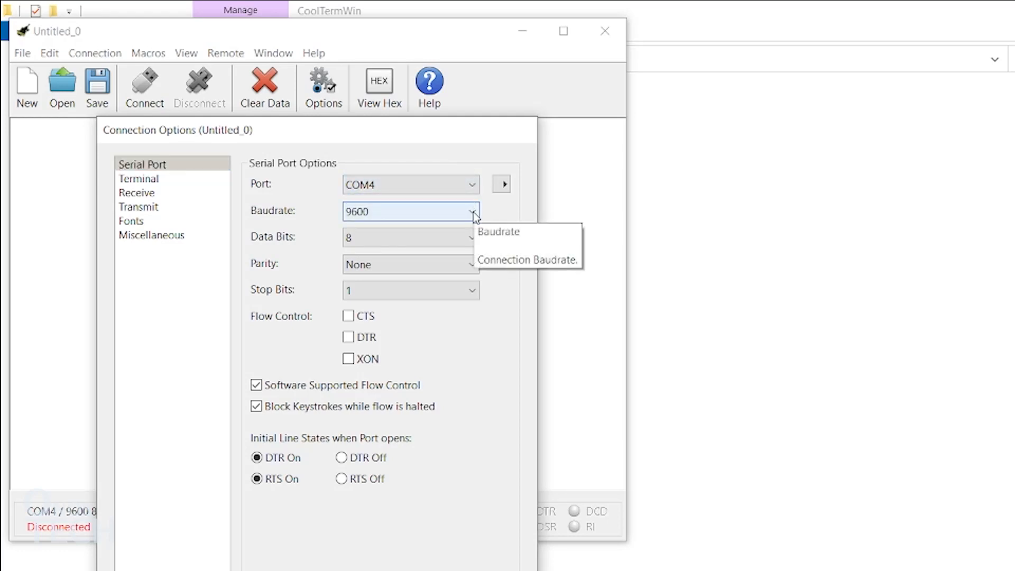
left_click(472, 212)
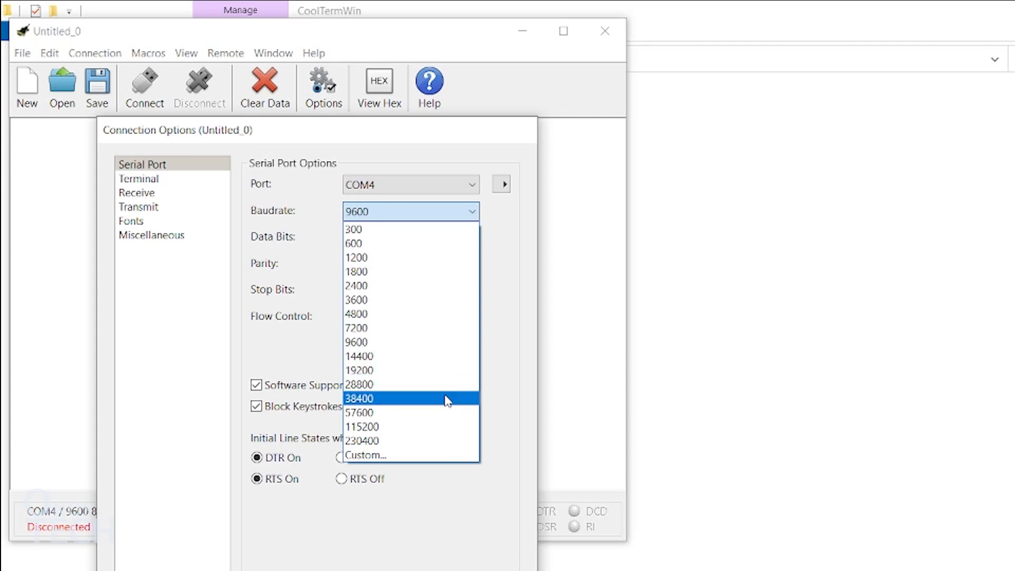
left_click(361, 399)
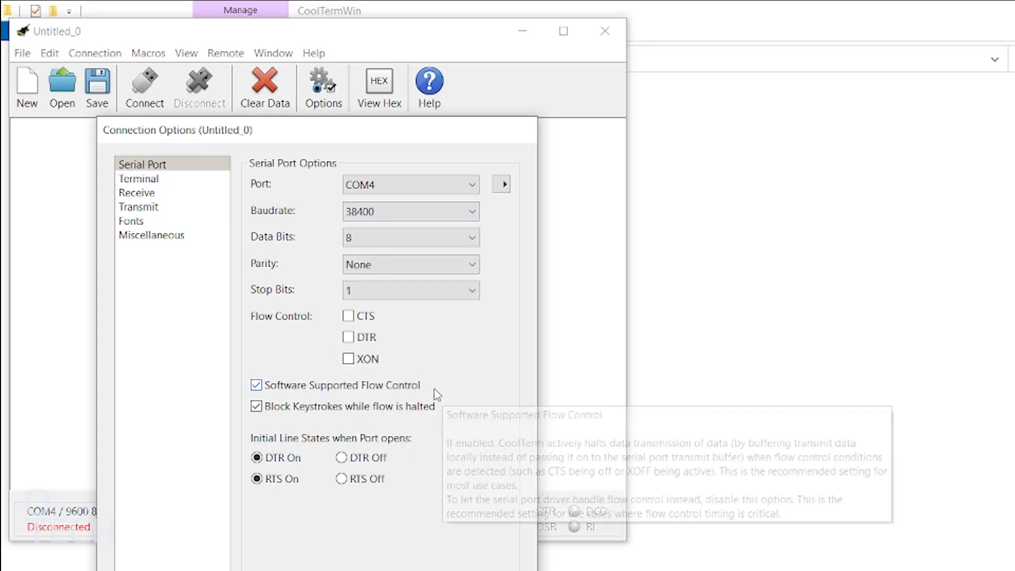
left_click(139, 178)
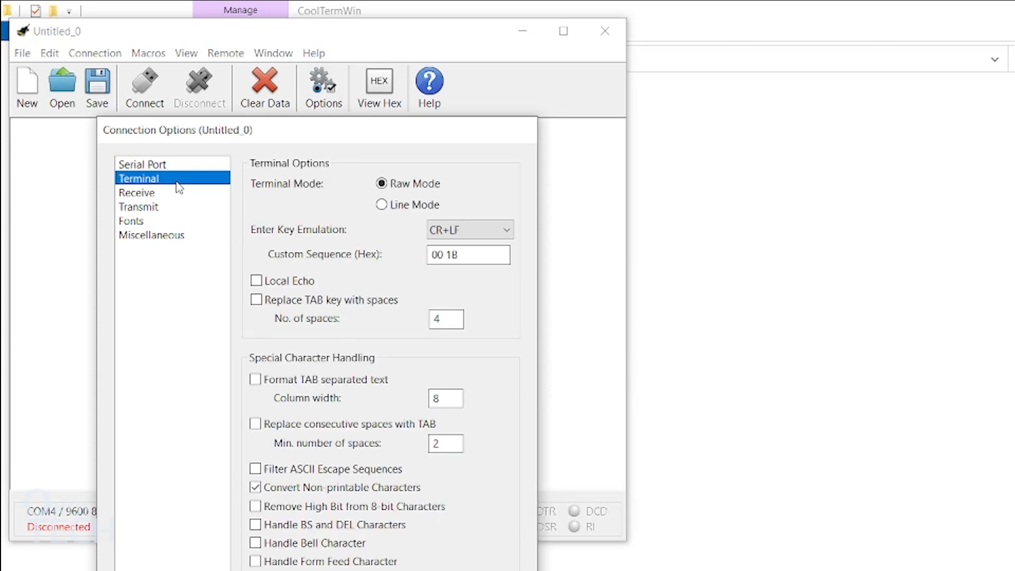
left_click(468, 230)
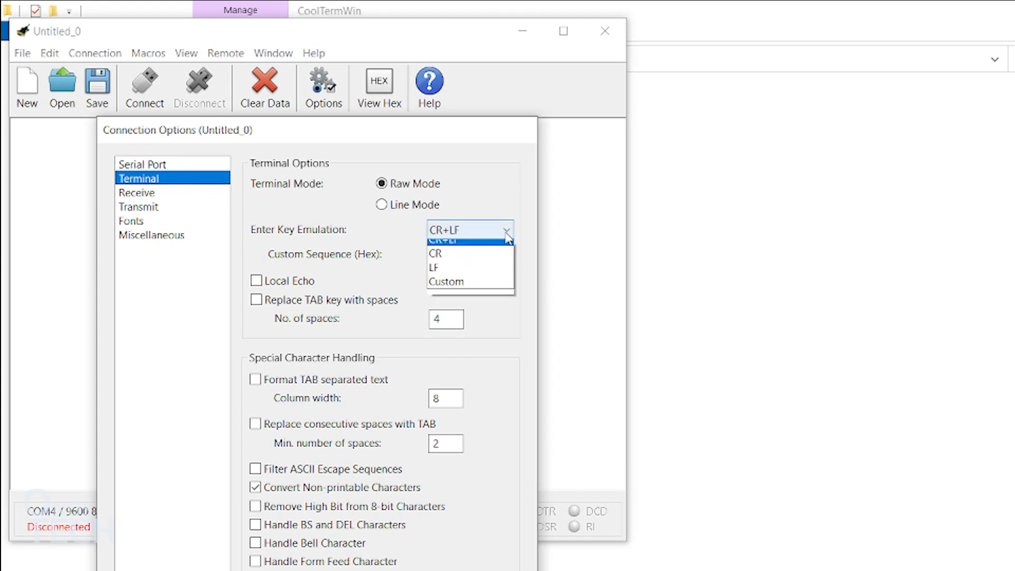
left_click(449, 241)
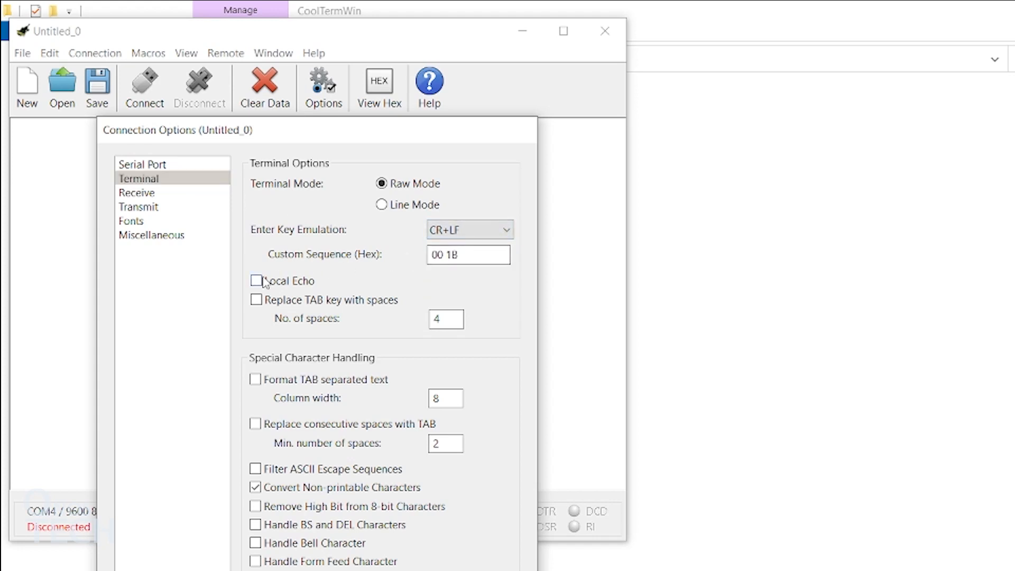
left_click(256, 281)
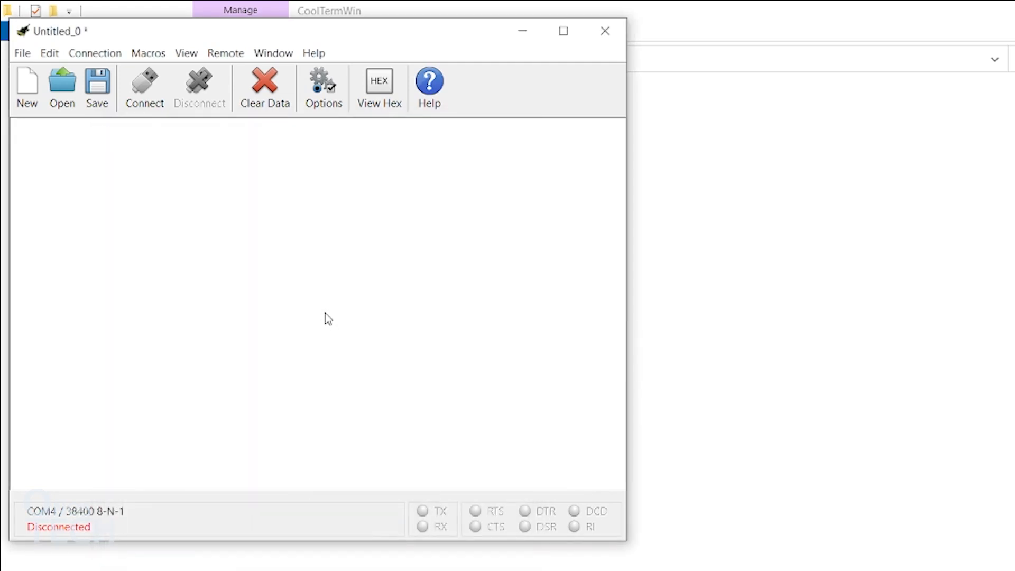
Connect on COM4 and send the AT+UA command to the module.
left_click(144, 88)
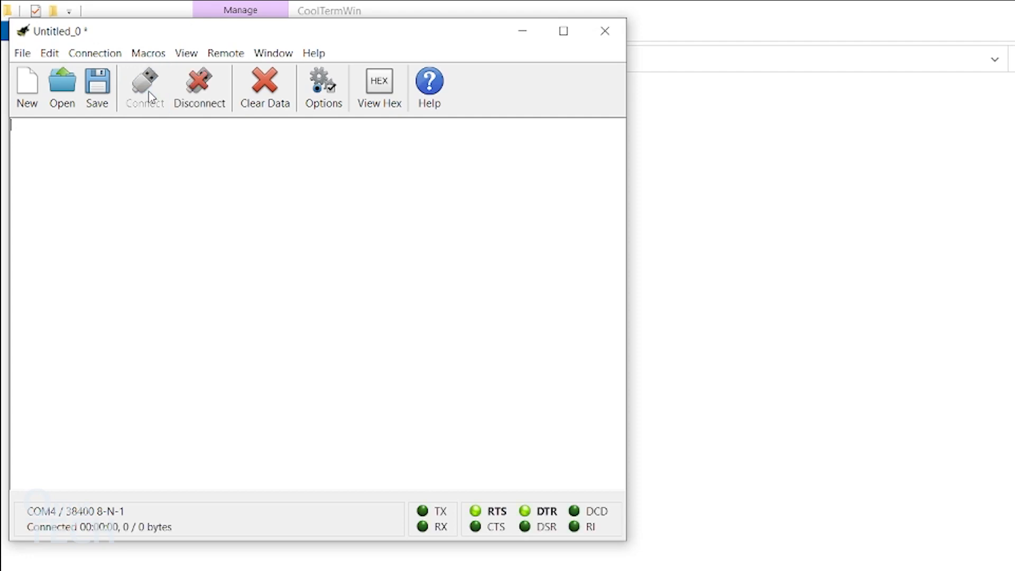
mouse_move(144, 87)
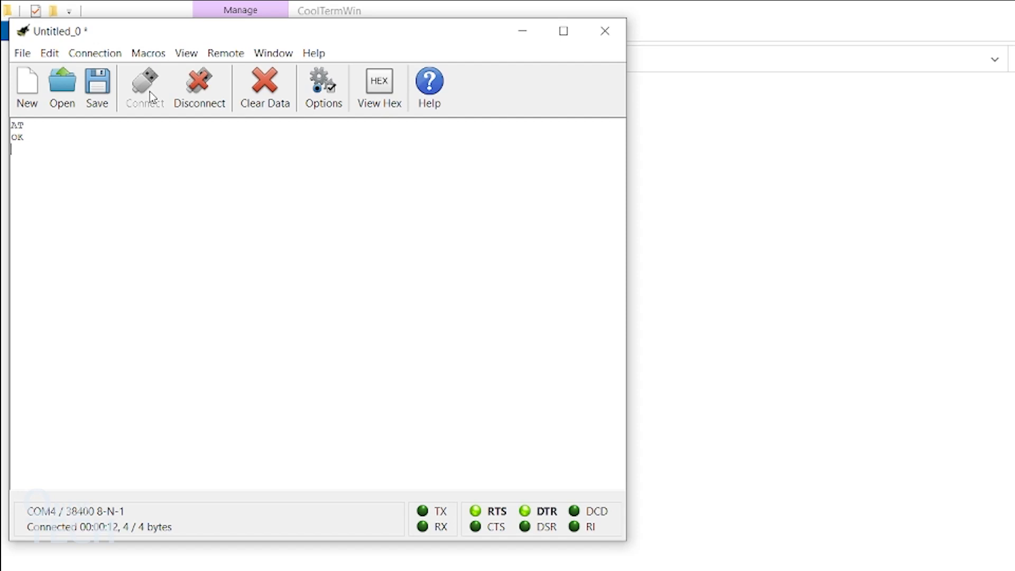
type("AT+UA")
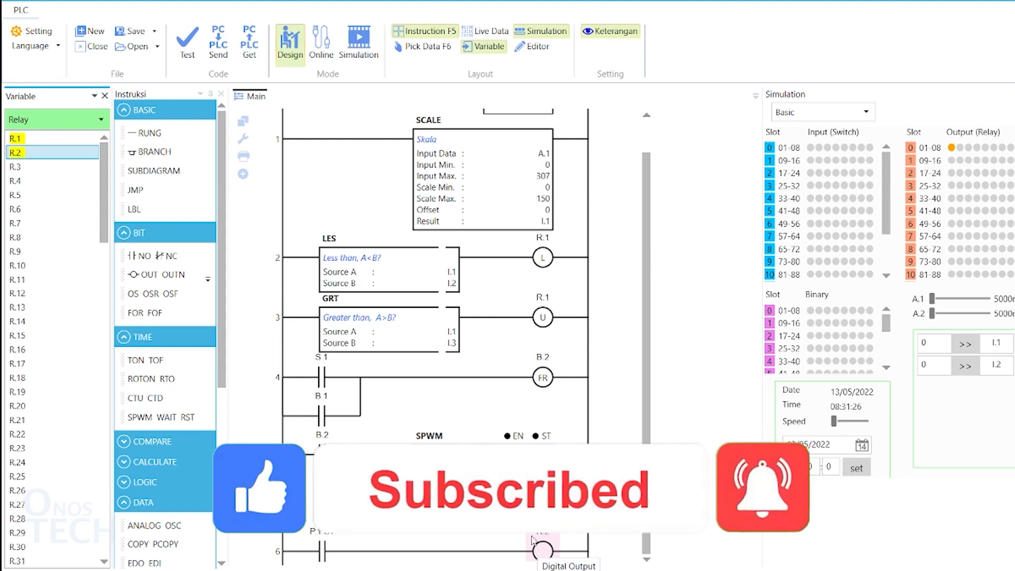
Choose COM4 as the port in Outseal Studio's hardware settings.
left_click(37, 31)
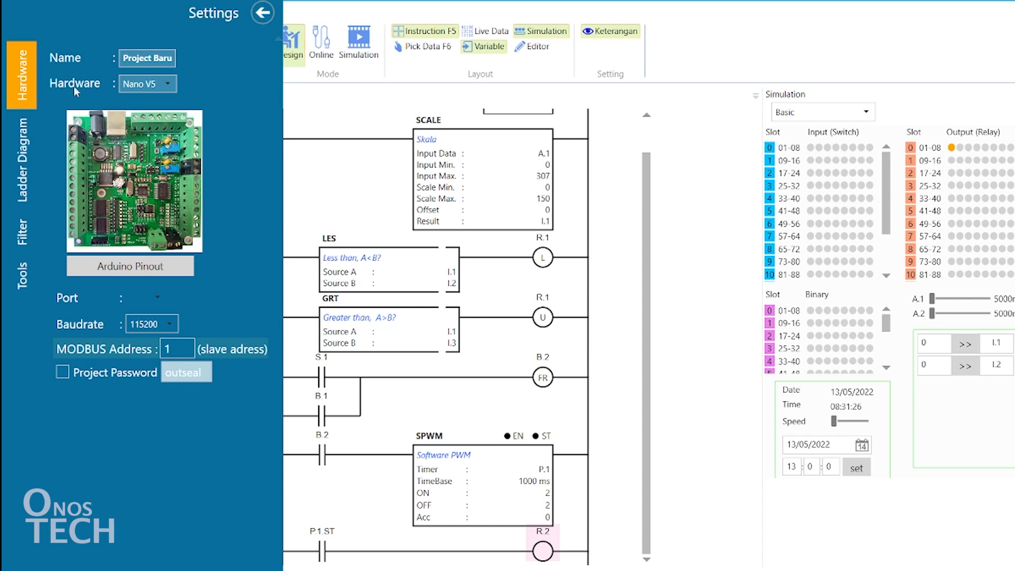
left_click(141, 297)
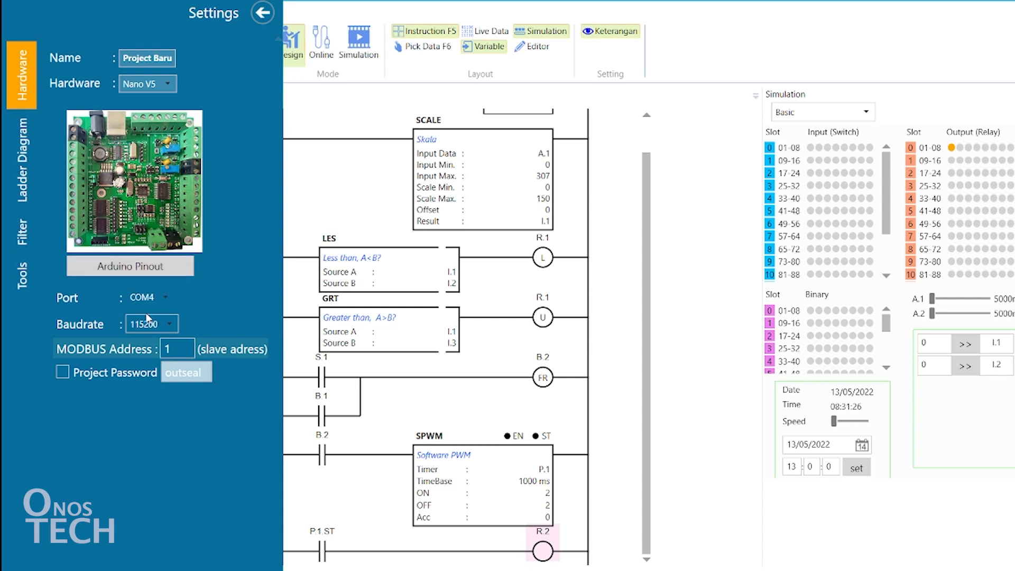
mouse_move(221, 323)
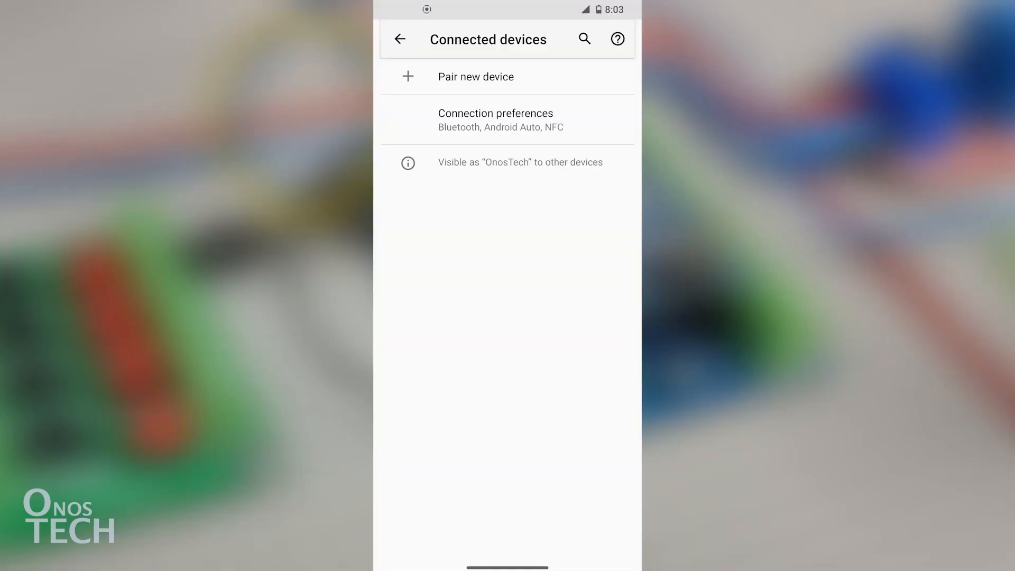
left_click(476, 76)
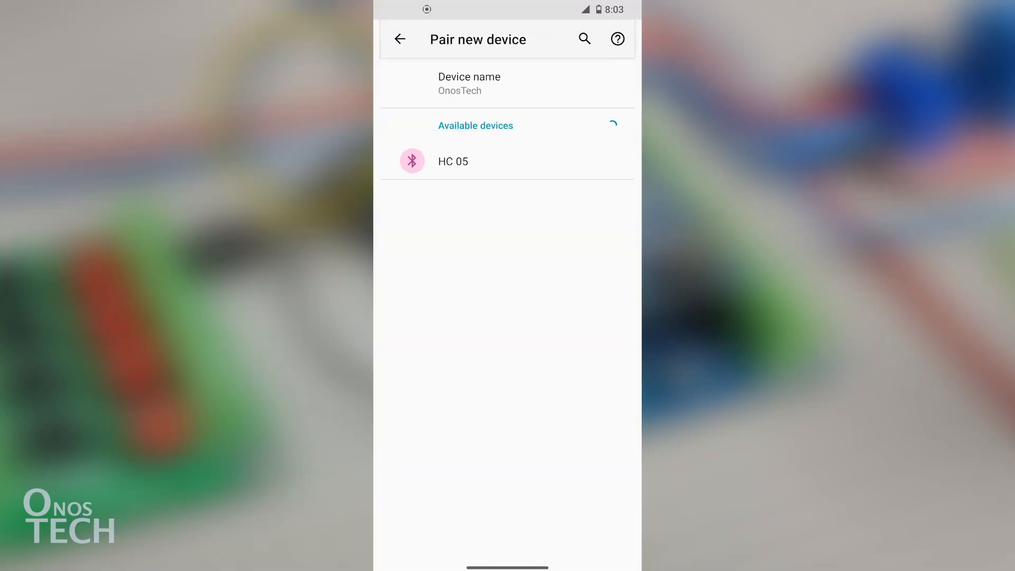
left_click(453, 162)
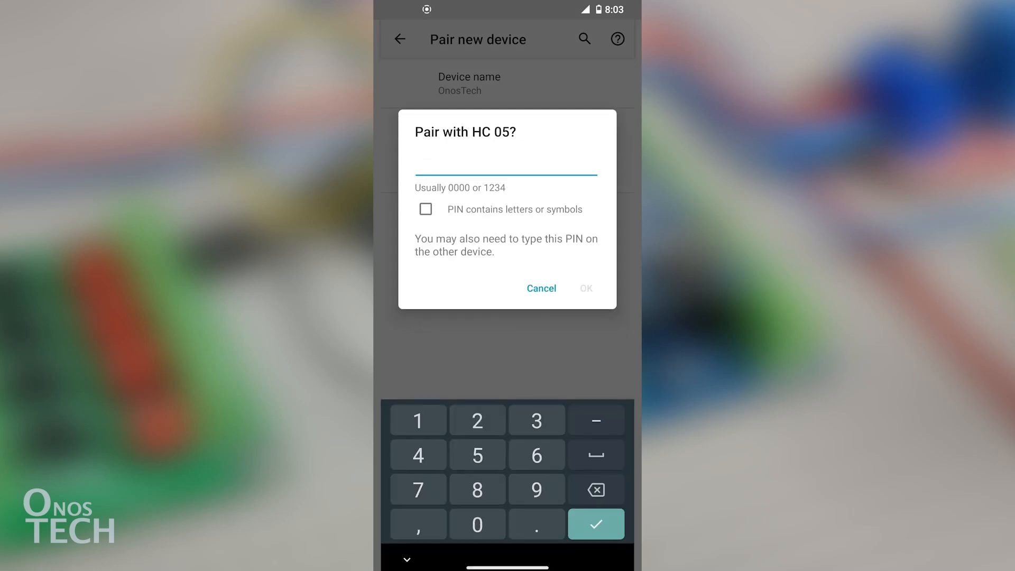
left_click(595, 525)
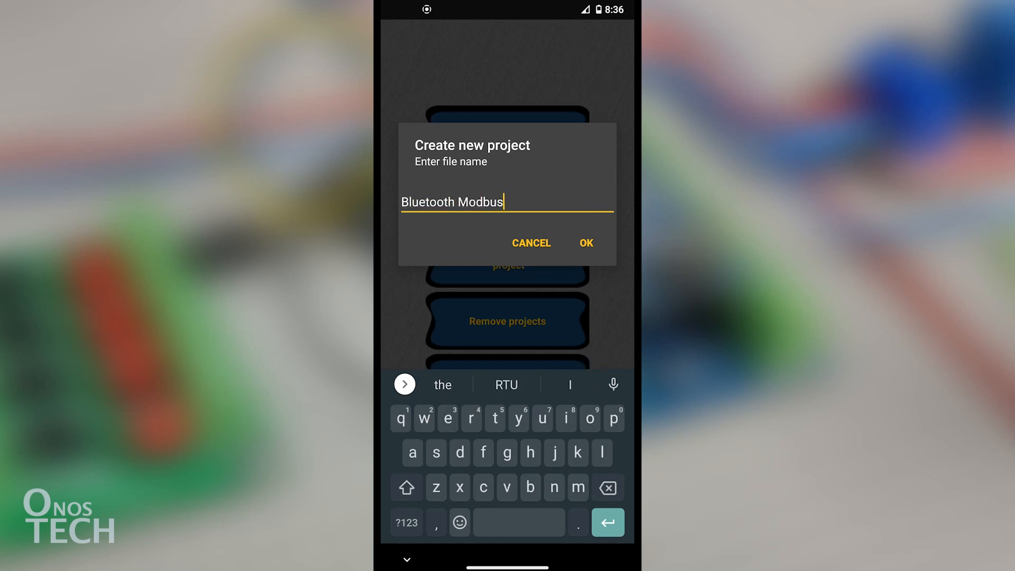
Confirm the Bluetooth Modbus project and add HC 05 as a Bluetooth server.
left_click(585, 243)
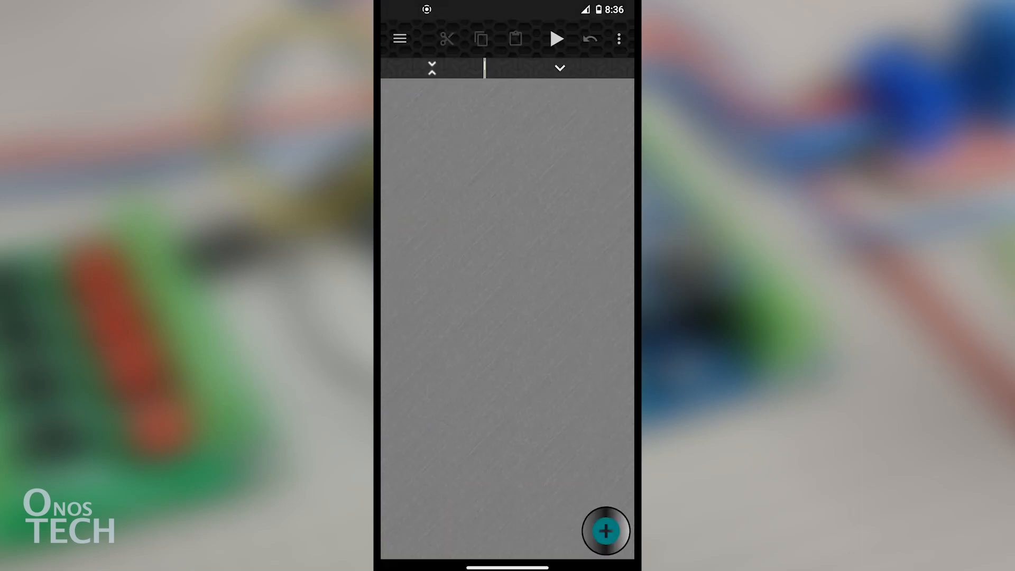
left_click(619, 39)
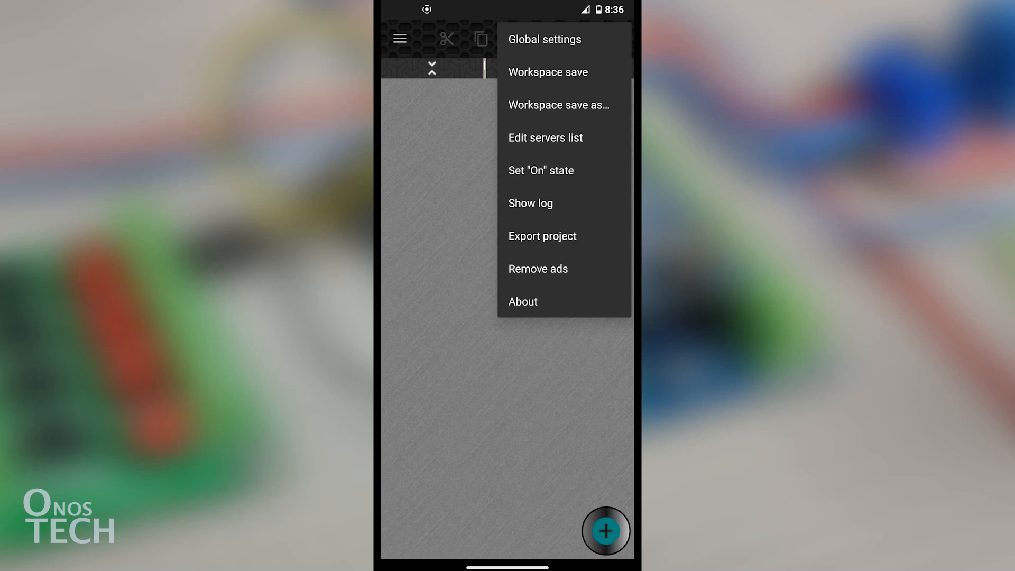
left_click(545, 138)
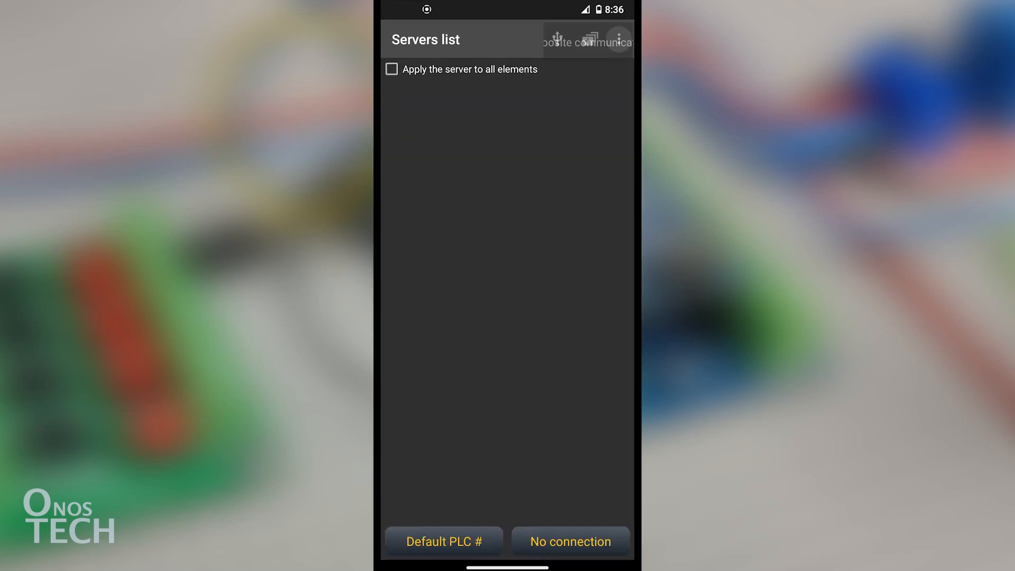
left_click(618, 39)
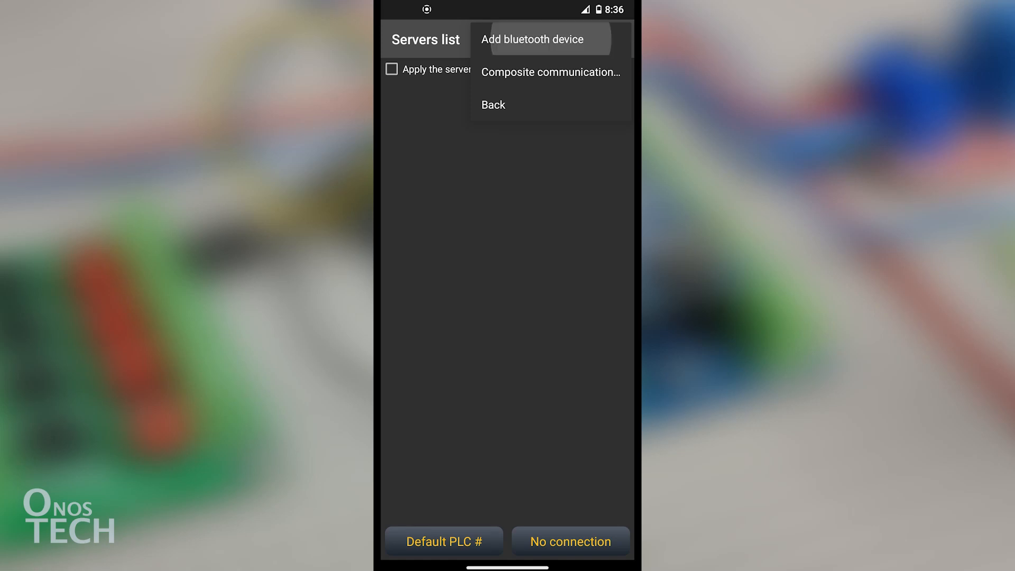
left_click(532, 39)
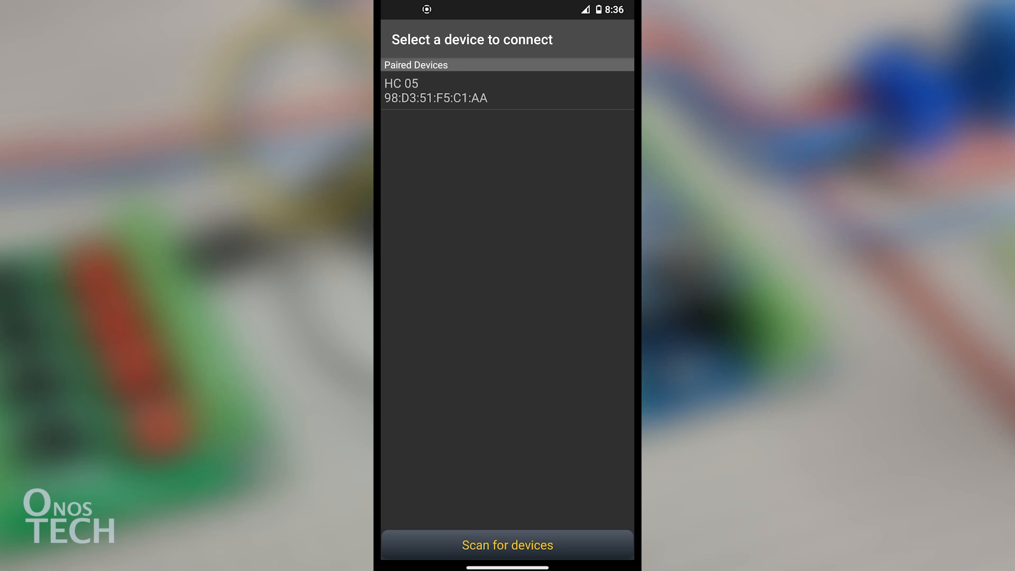
left_click(435, 90)
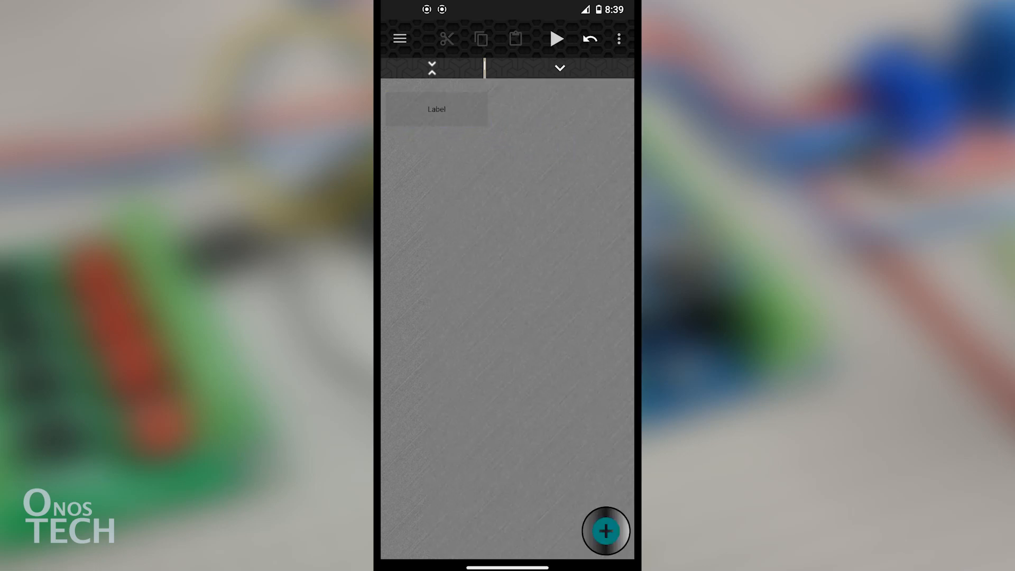
Replace the placeholder Label element's text with 'Temperature' in Label settings.
left_click(436, 109)
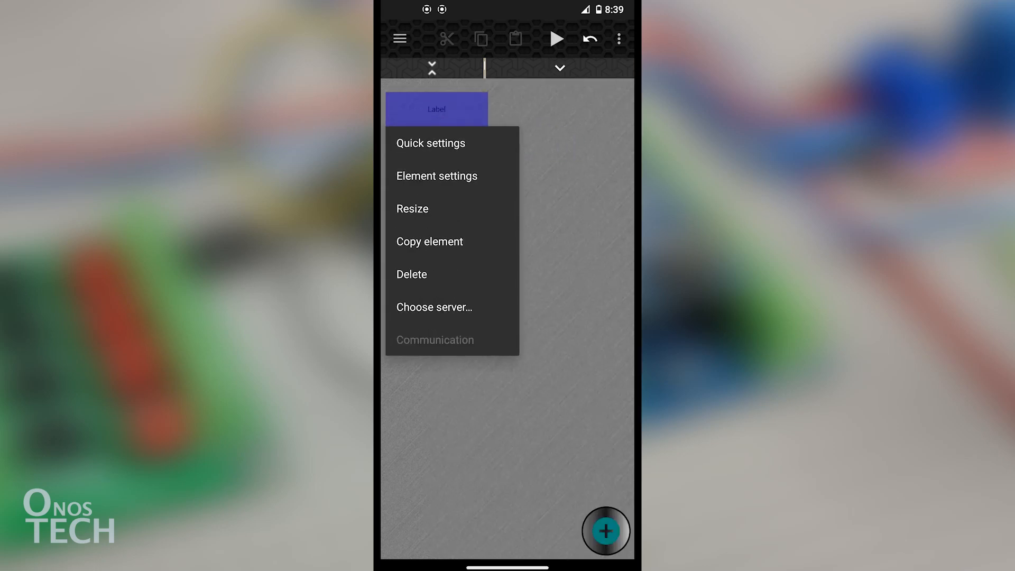
left_click(437, 176)
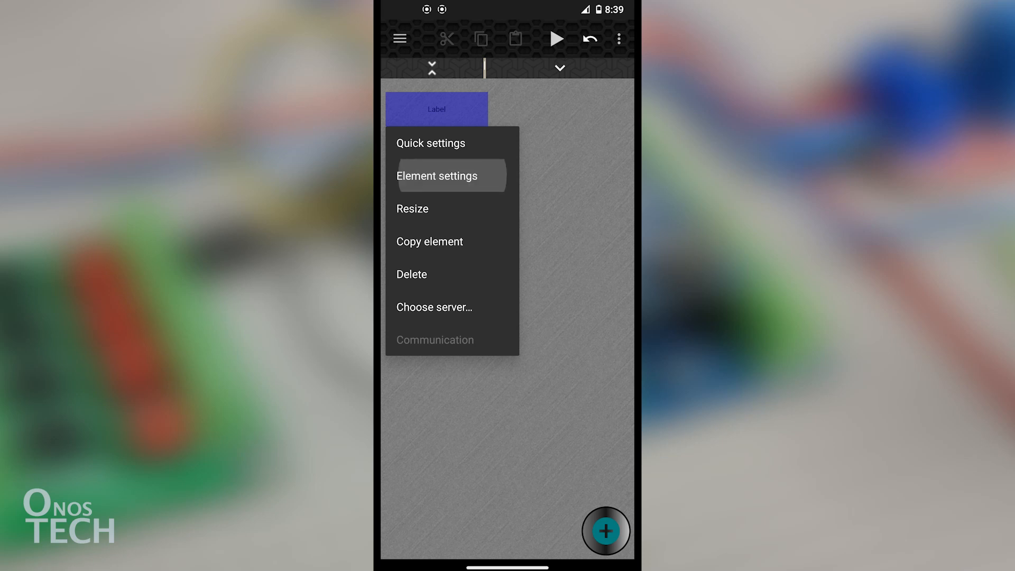
left_click(437, 175)
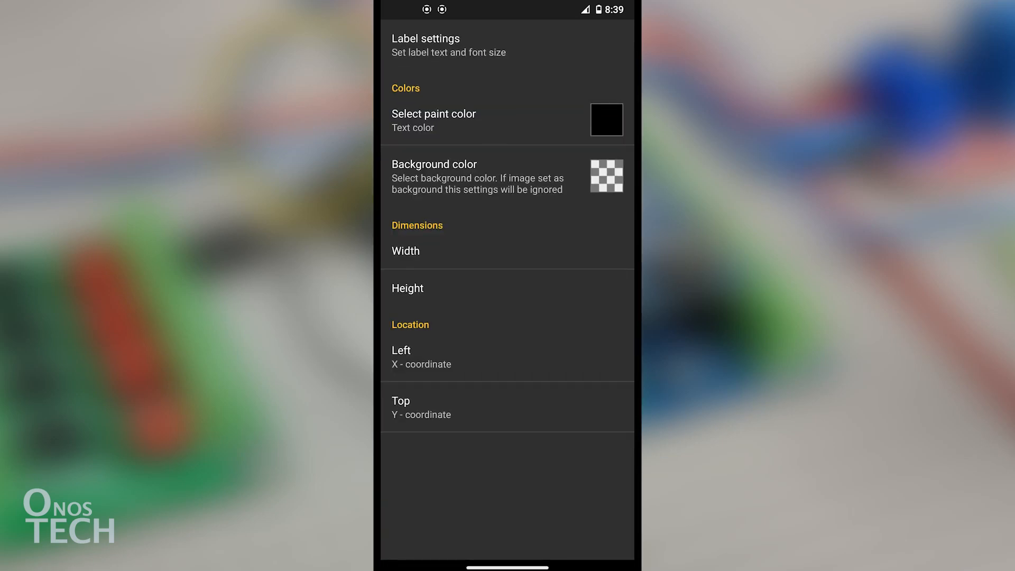
left_click(449, 46)
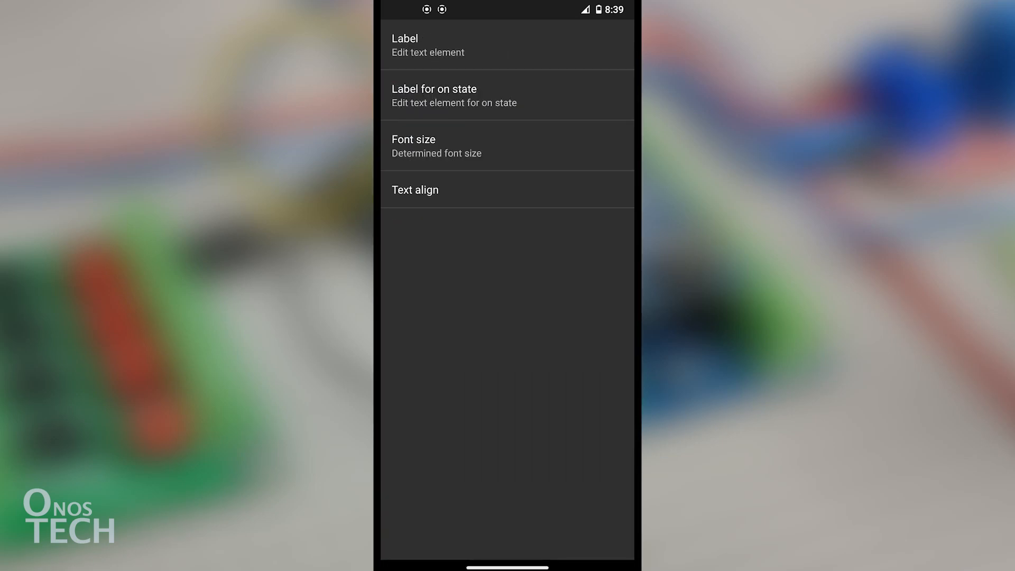
left_click(428, 45)
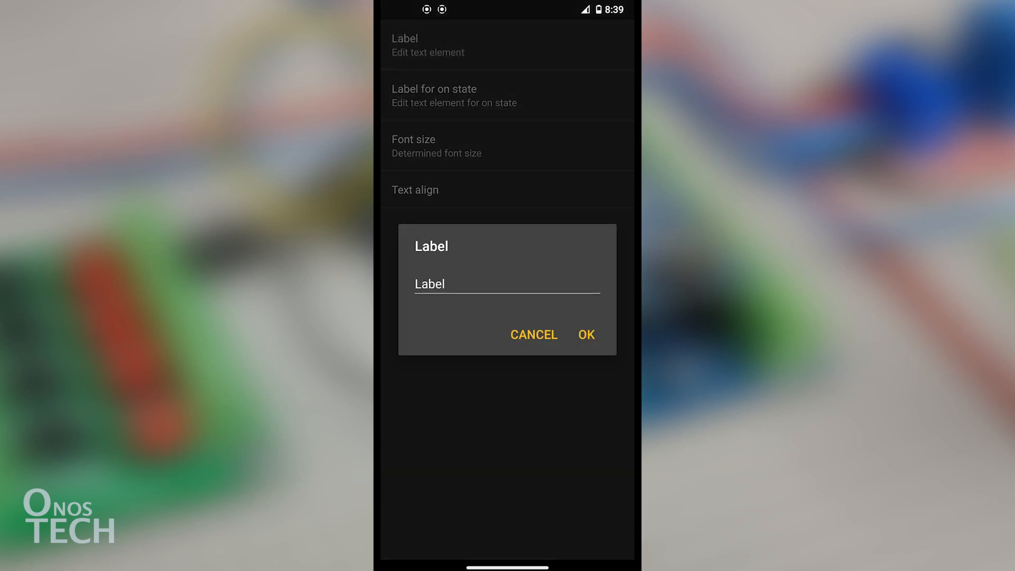
left_click(507, 283)
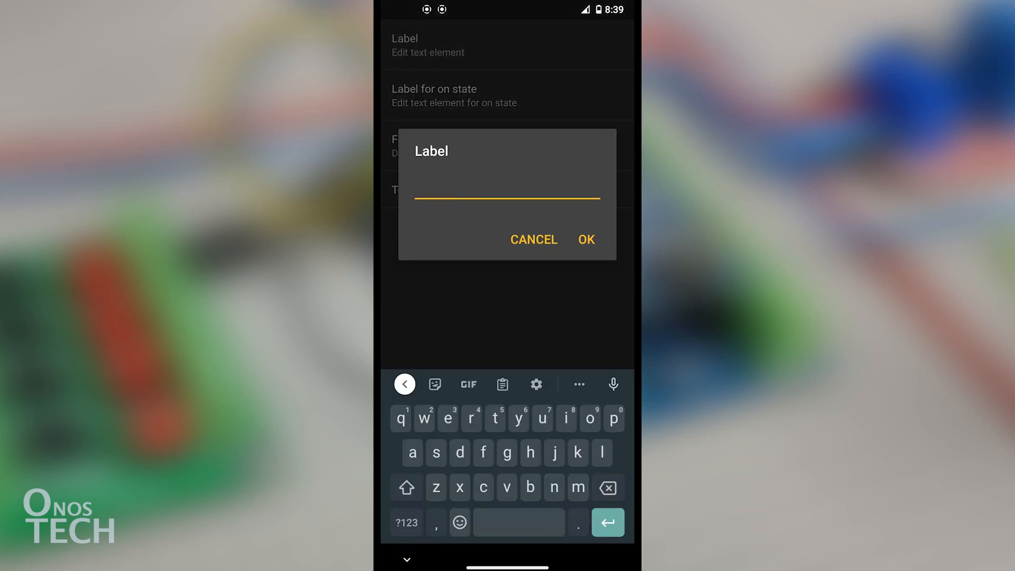
type("Temperature")
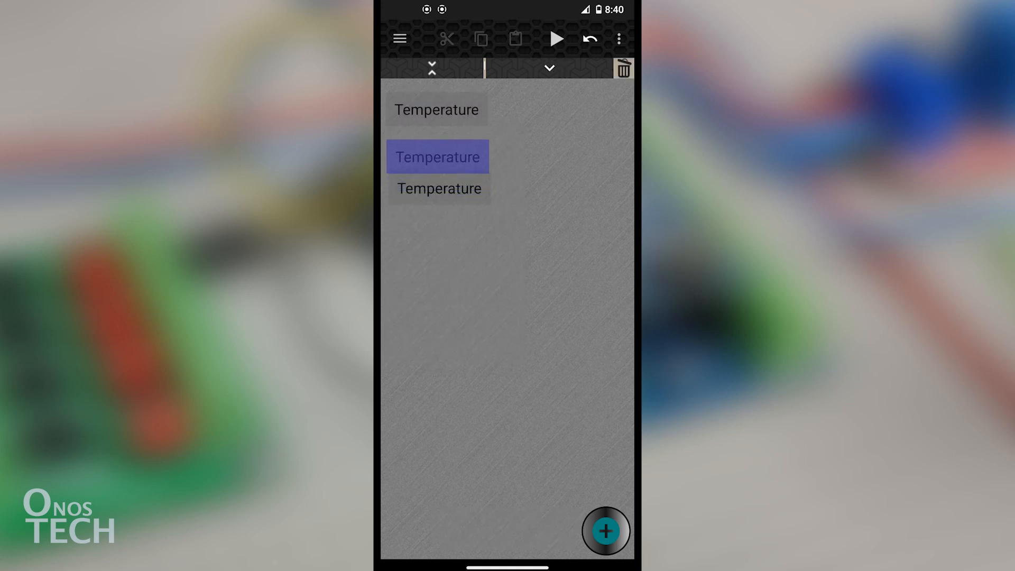
Rename the two copied Temperature labels to High Setpoint and Low Setpoint.
left_click(438, 156)
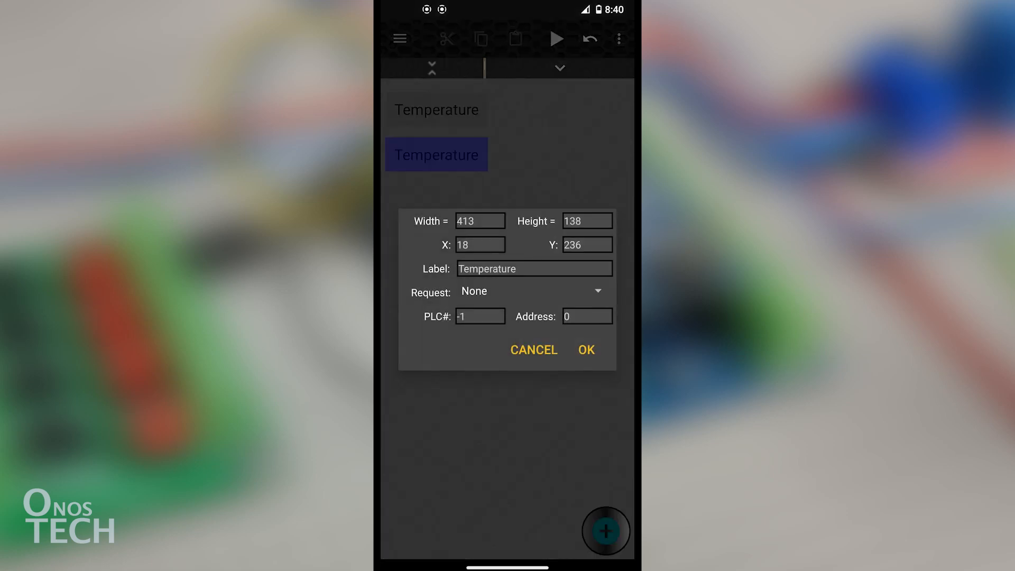
type("Hi")
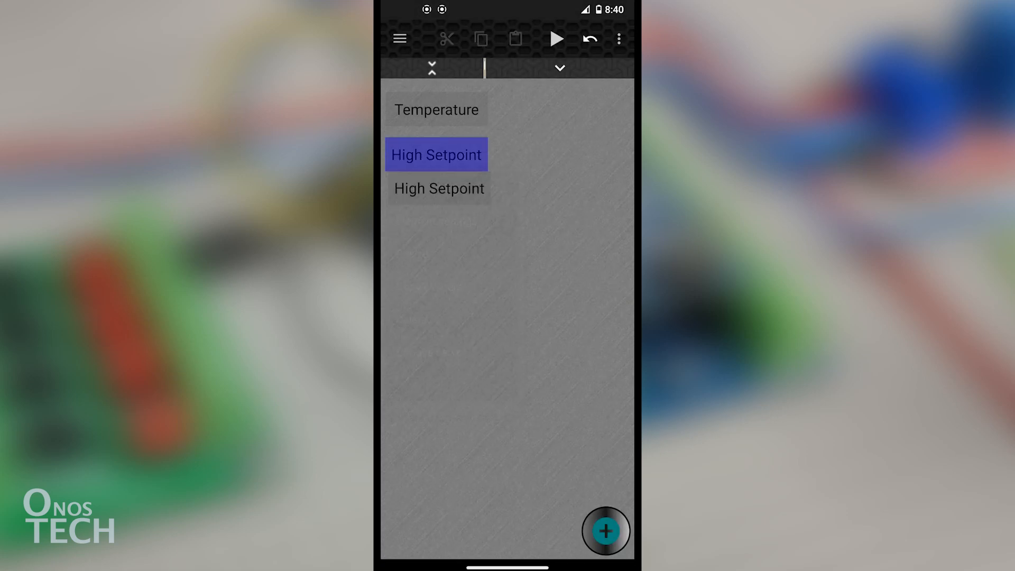
double_click(436, 154)
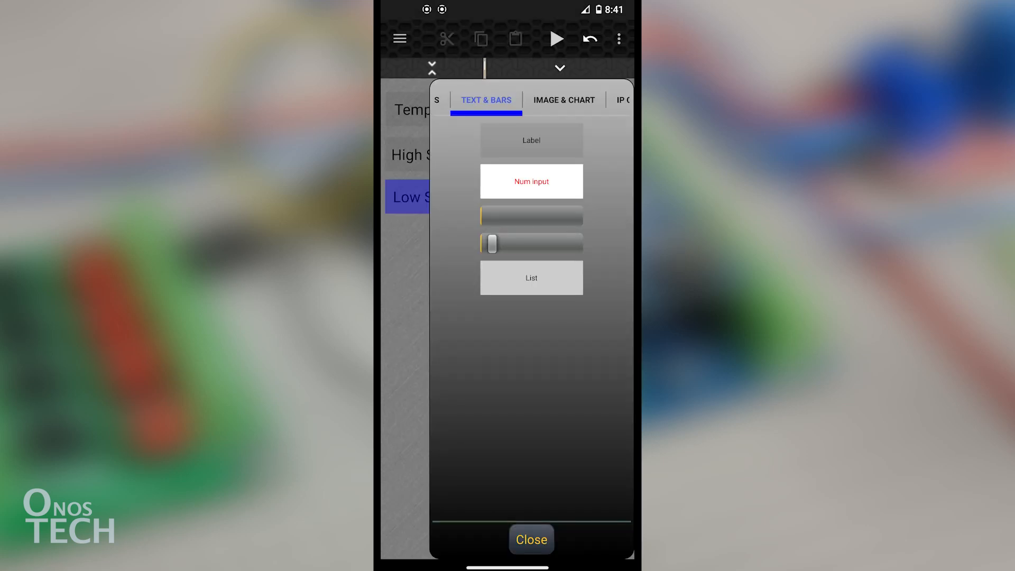
Place a Num input right of Temperature and set its font size to 60.0.
left_click(531, 181)
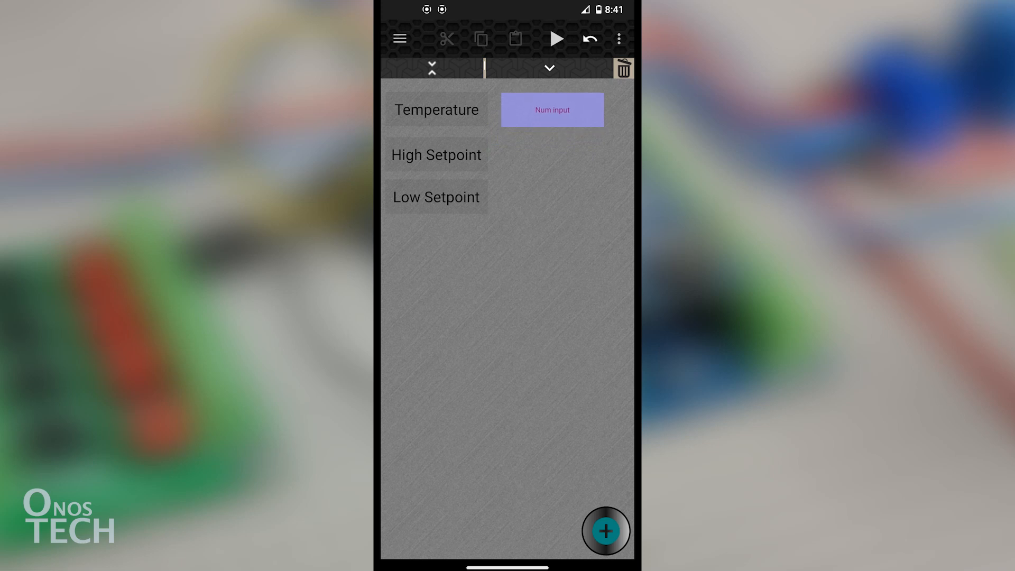
left_click(551, 109)
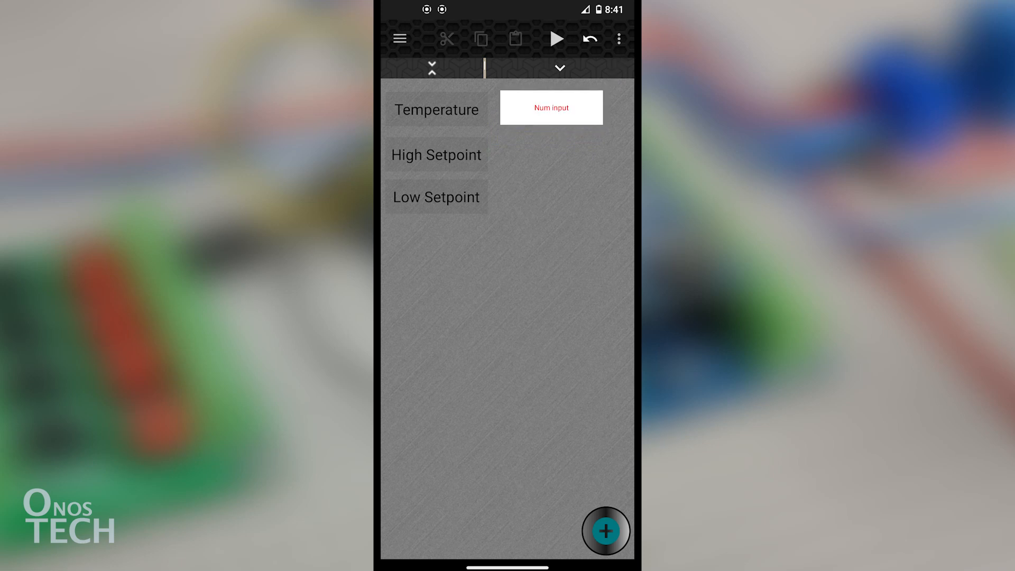
left_click(551, 108)
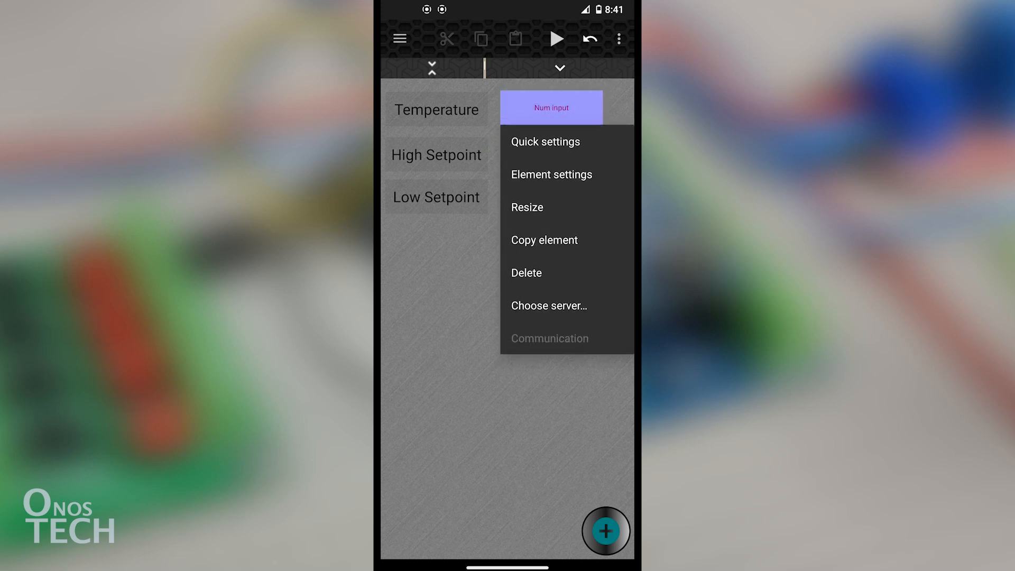
left_click(551, 174)
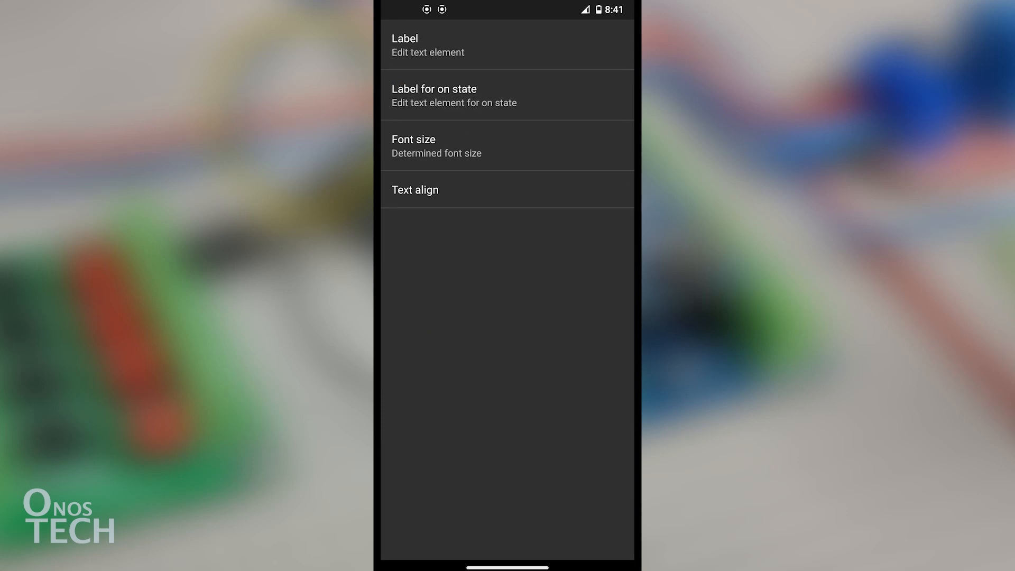
left_click(428, 46)
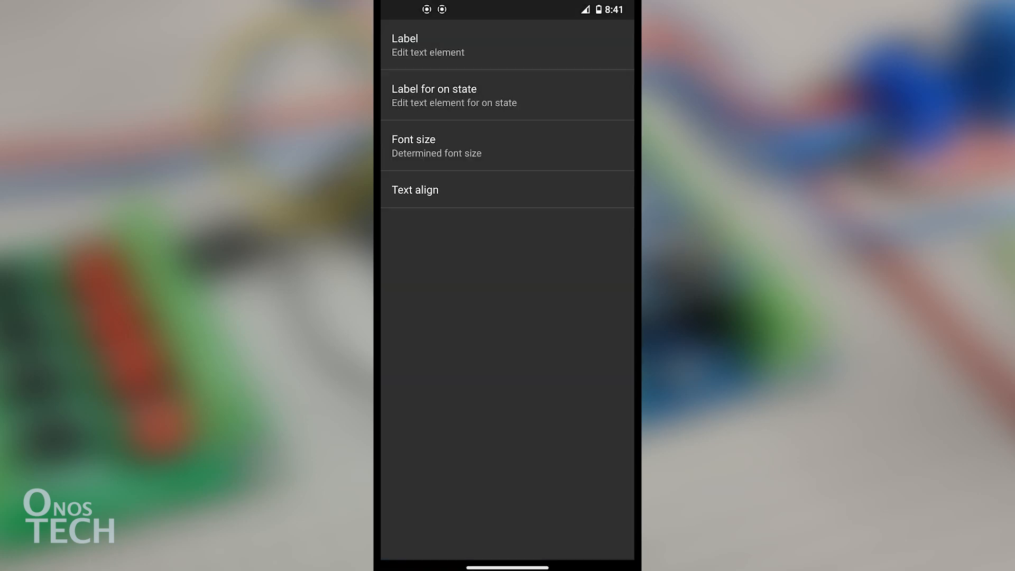
left_click(437, 146)
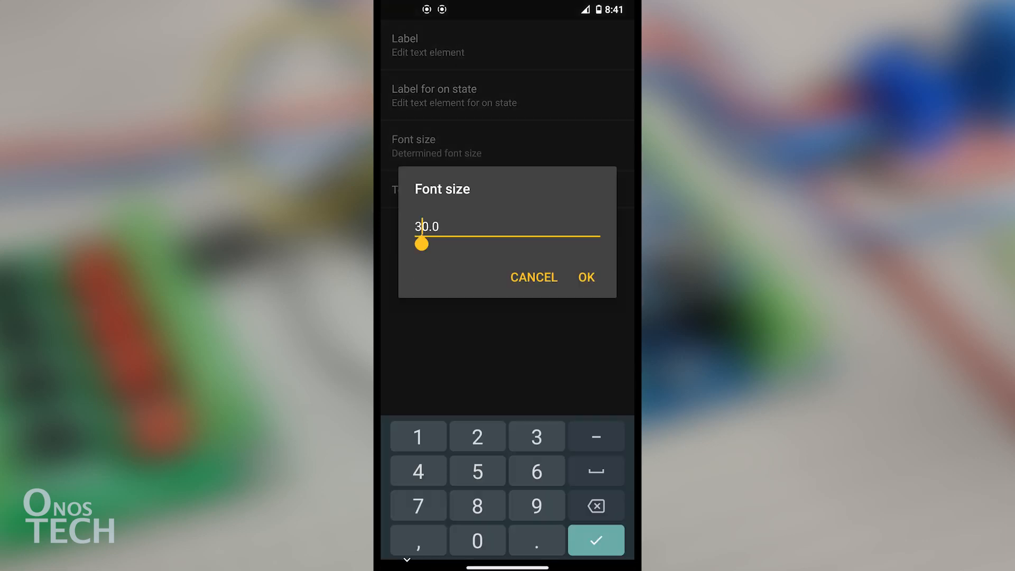
type("60.0")
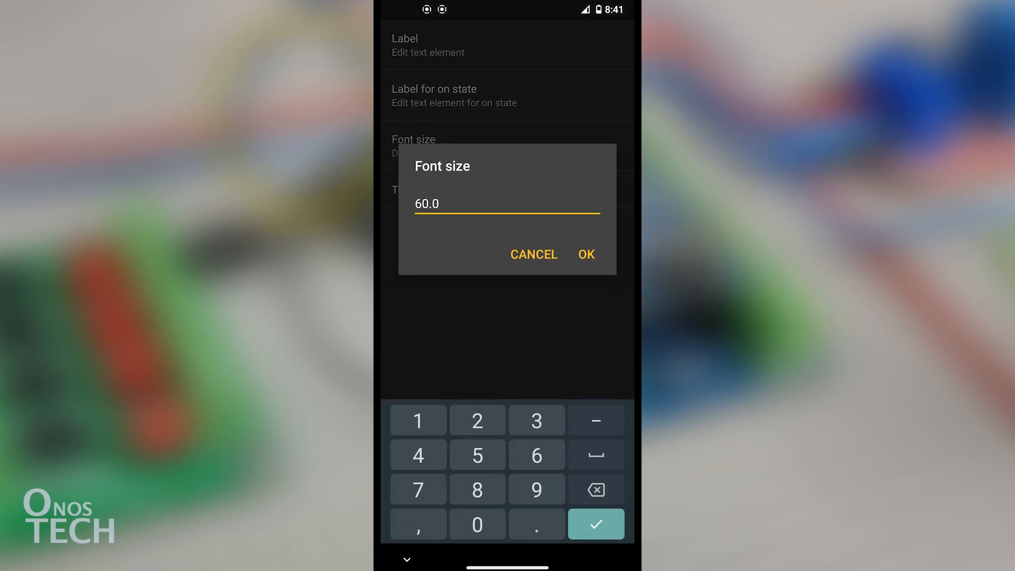
left_click(585, 254)
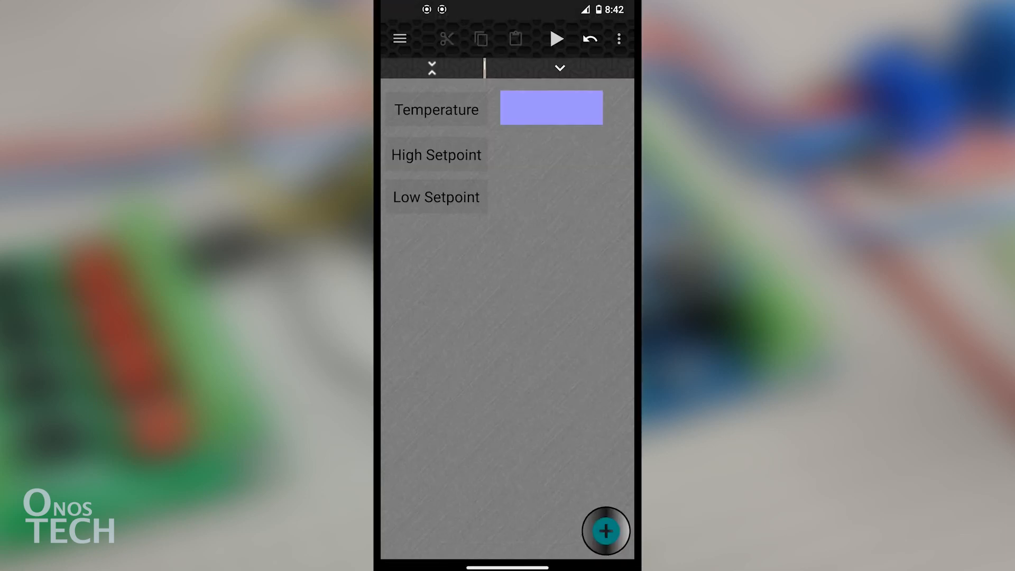
Set the Temperature input's communication to PLC number 1 with request type Int16.
left_click(551, 107)
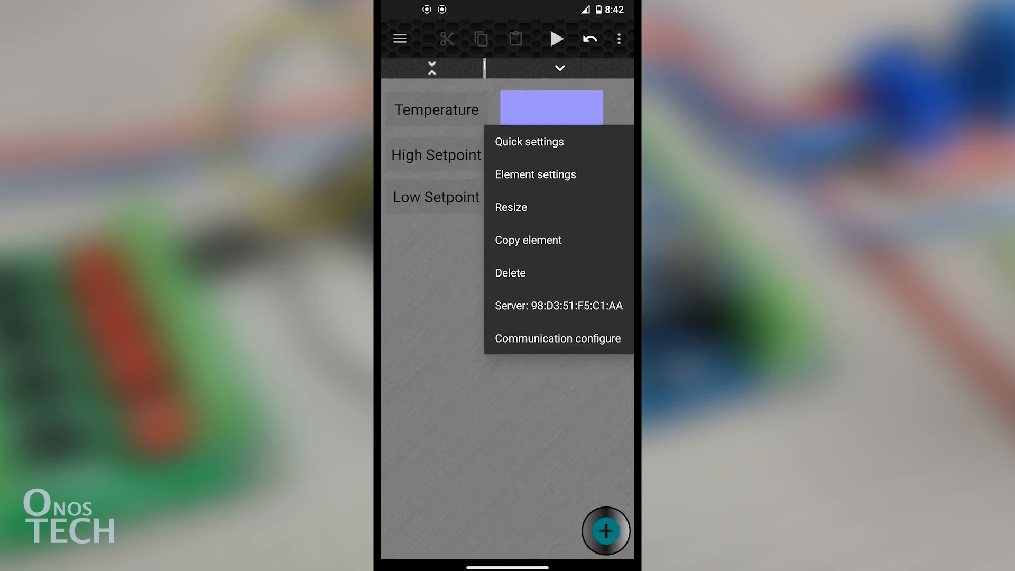
left_click(557, 338)
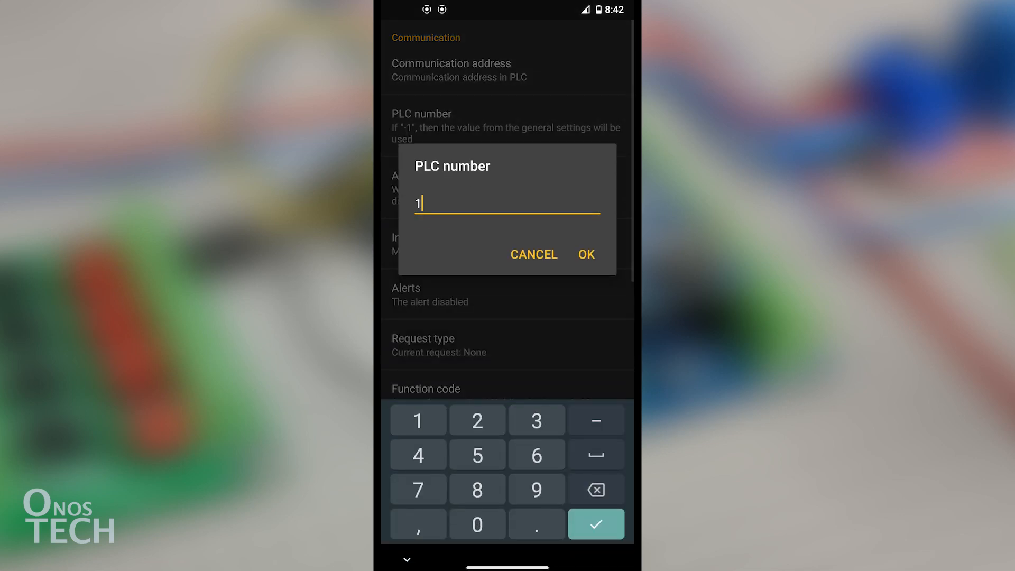
left_click(585, 254)
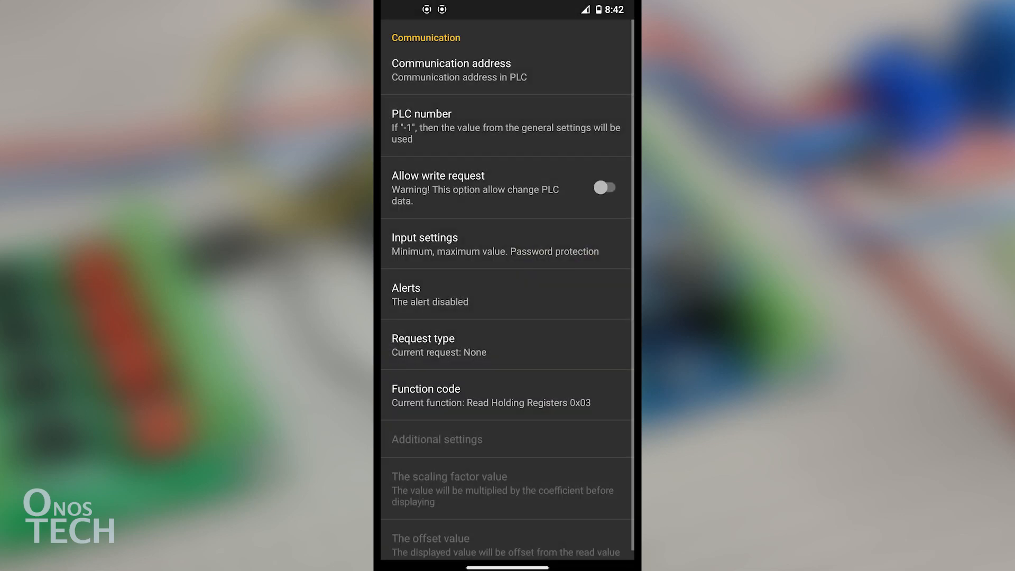
left_click(506, 244)
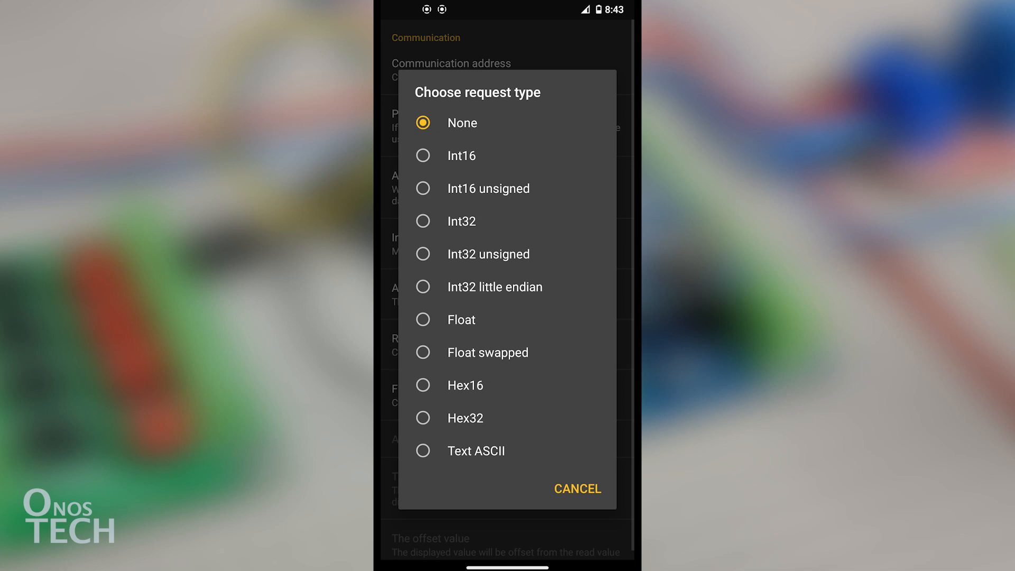
left_click(461, 155)
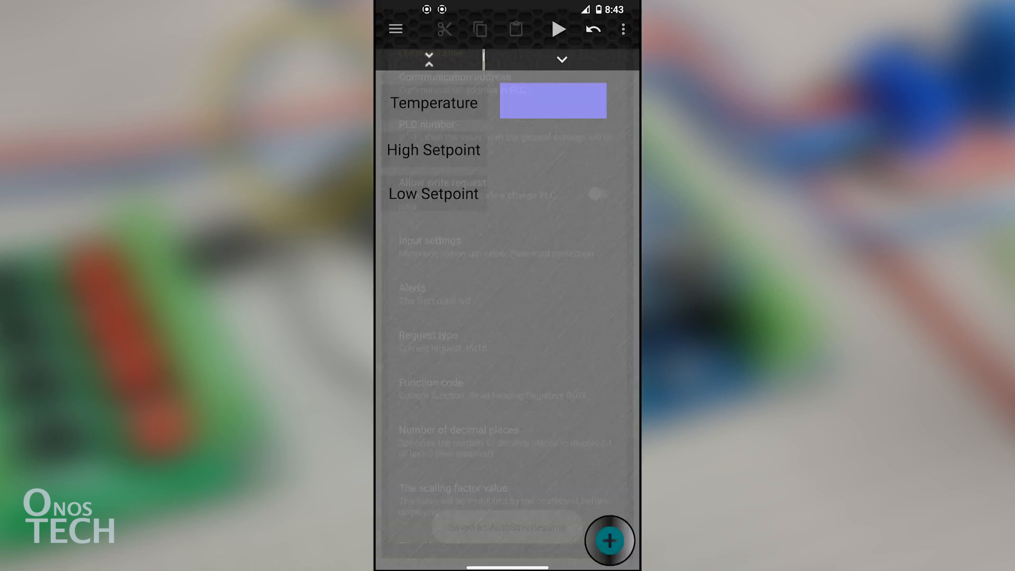
Change the copied setpoint input's communication address to 2.
left_click(553, 101)
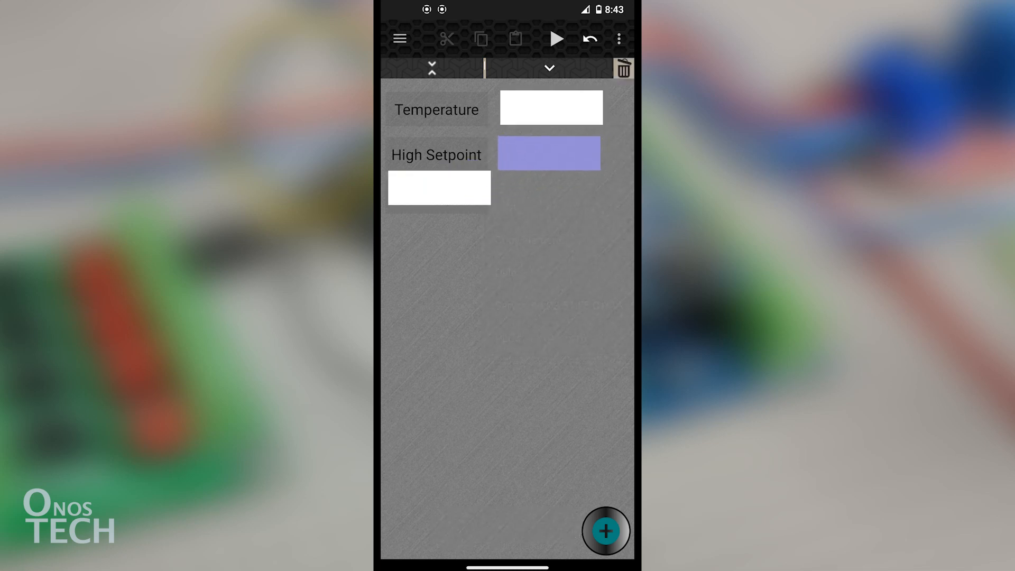
left_click(549, 153)
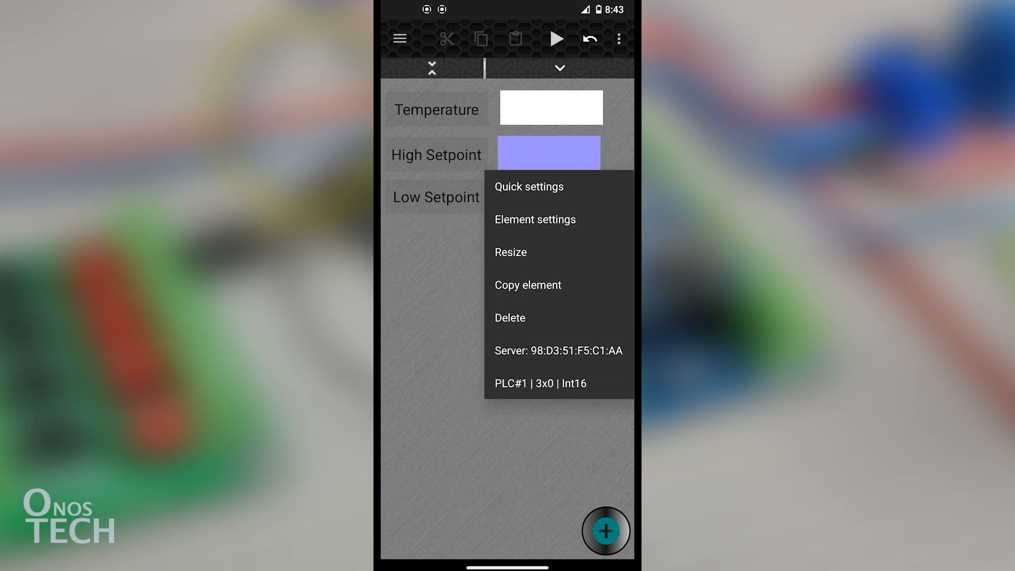
left_click(535, 220)
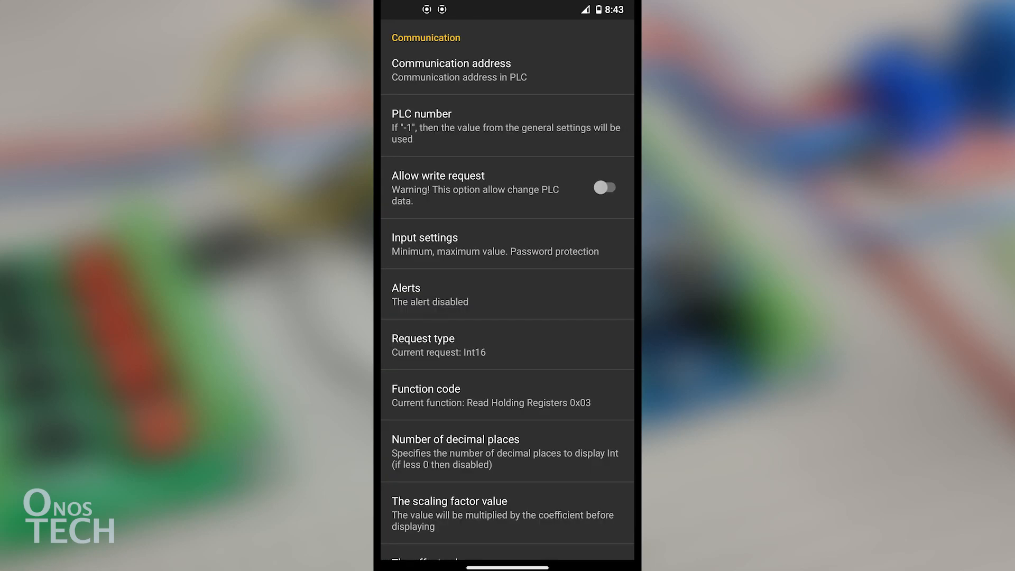
left_click(451, 69)
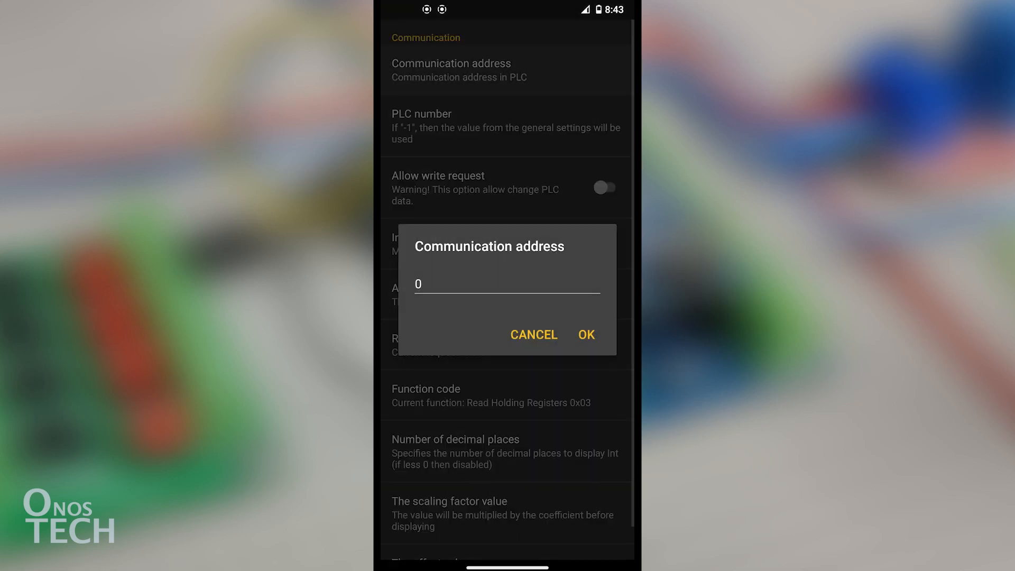
type("2")
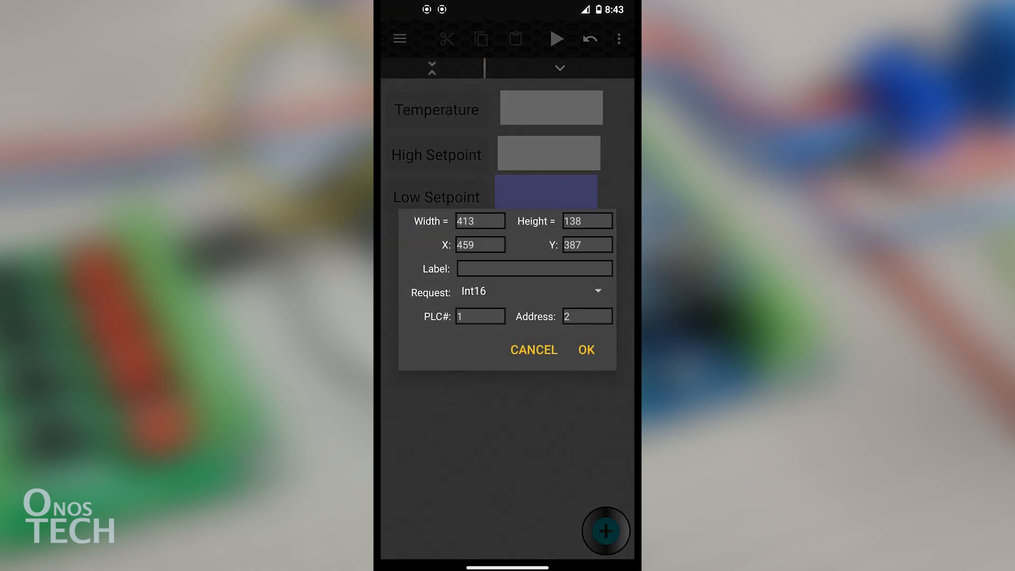
Confirm the Low Setpoint settings, label an element R.1, and duplicate the R.2 label.
left_click(585, 316)
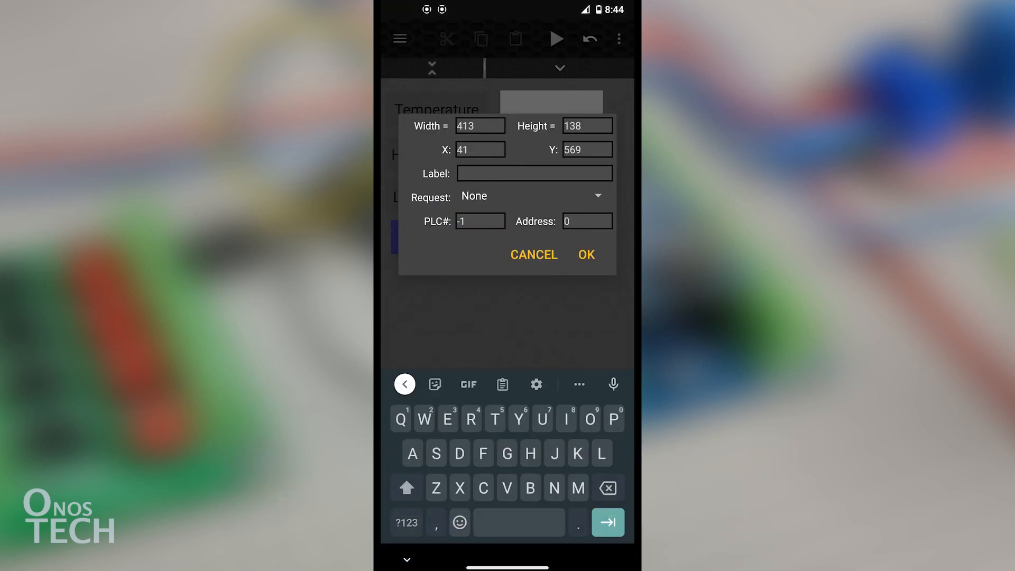
type("R.1")
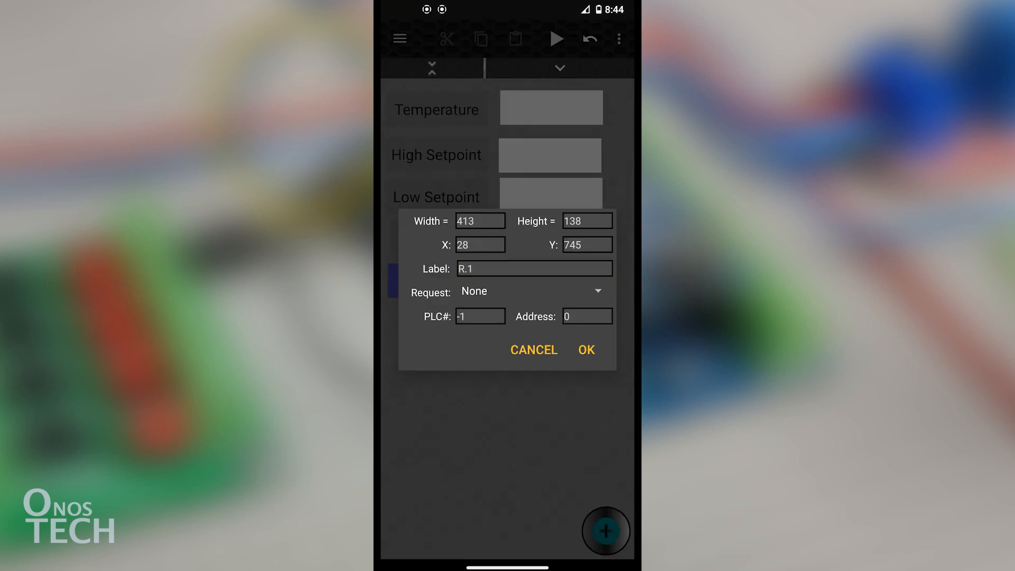
left_click(585, 349)
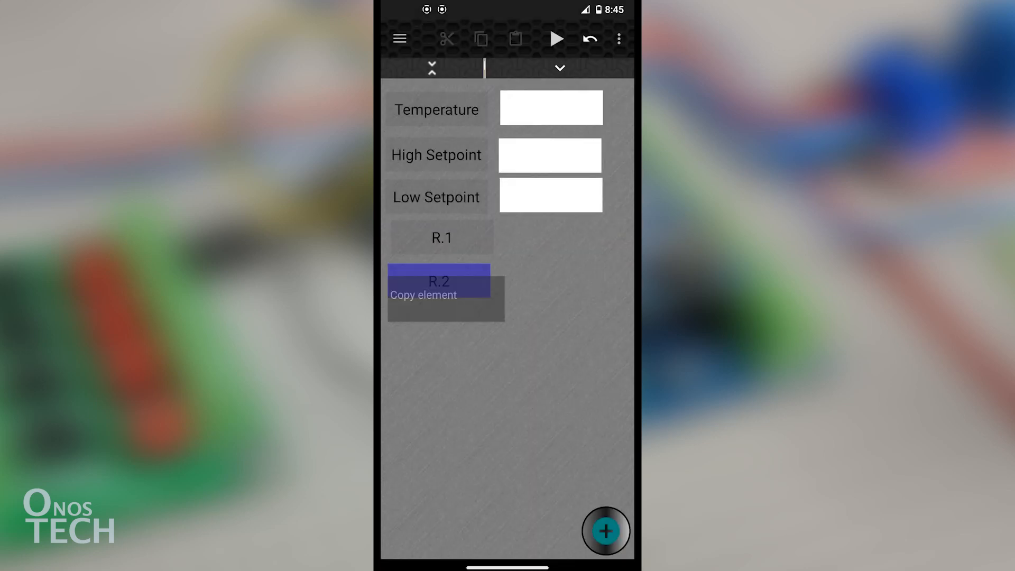
left_click(439, 281)
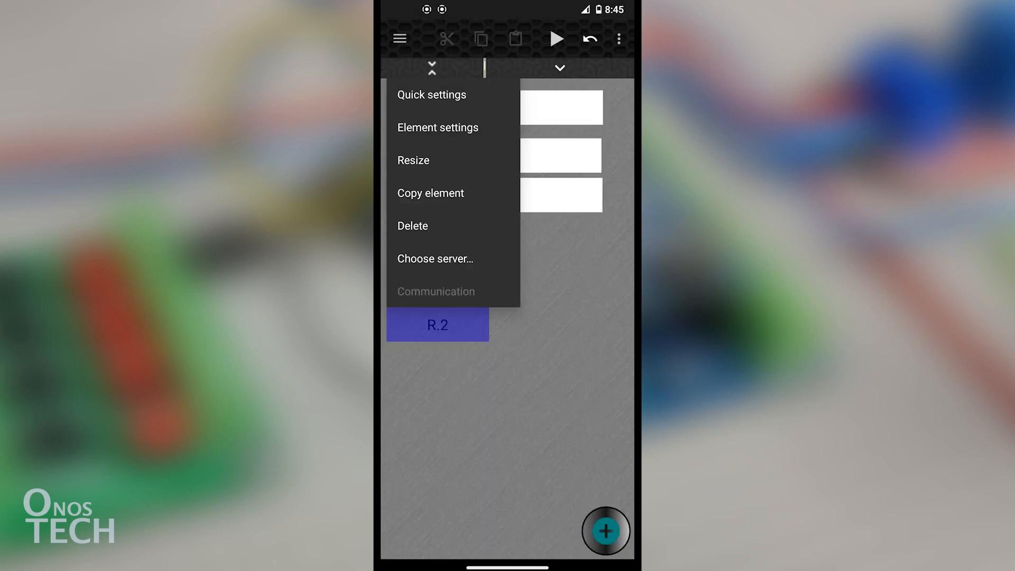
left_click(438, 127)
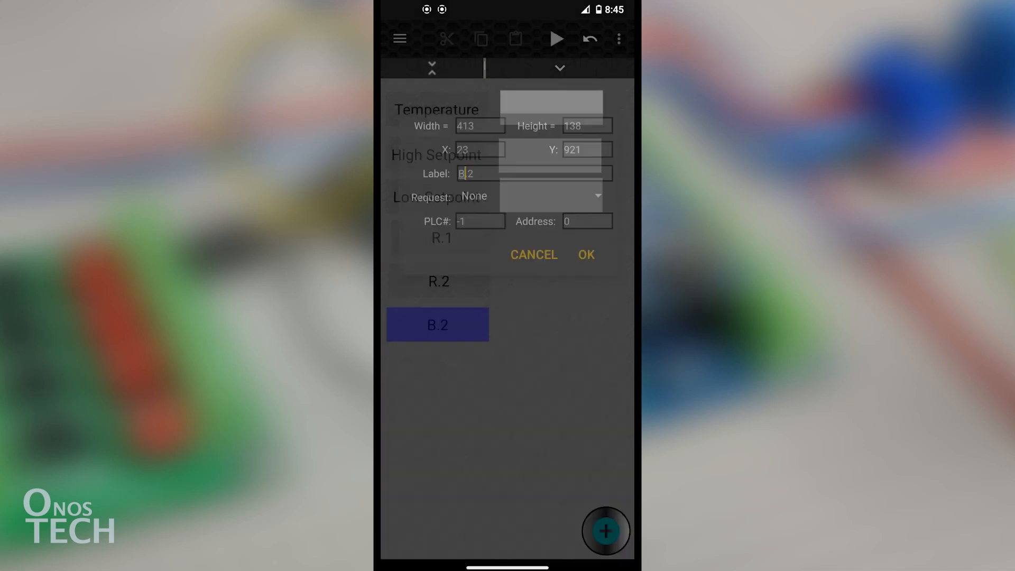
Add an indicator lamp beside R.1 that reads a bit state from PLC 1.
left_click(606, 531)
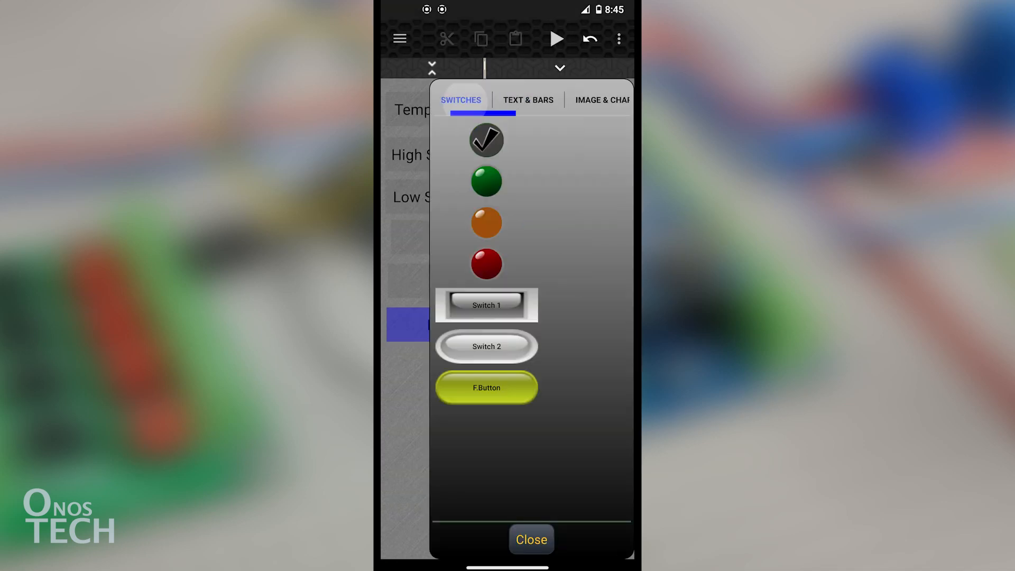
left_click(531, 539)
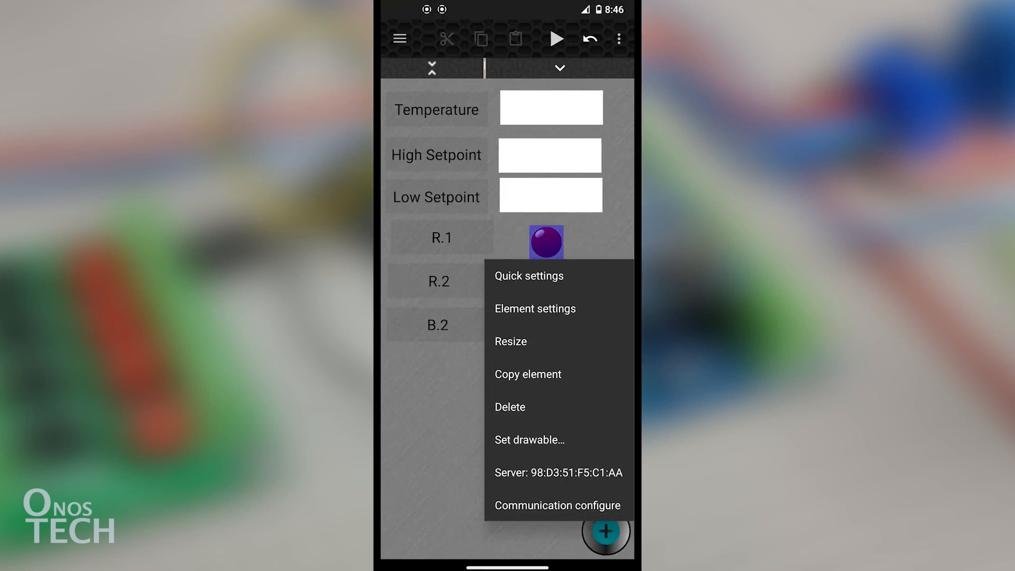
left_click(535, 309)
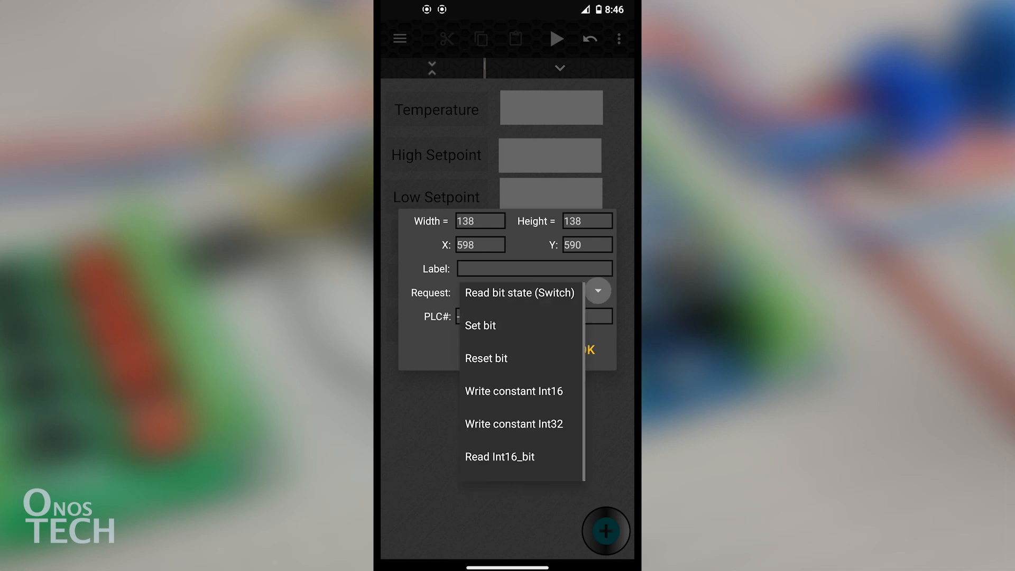
left_click(519, 293)
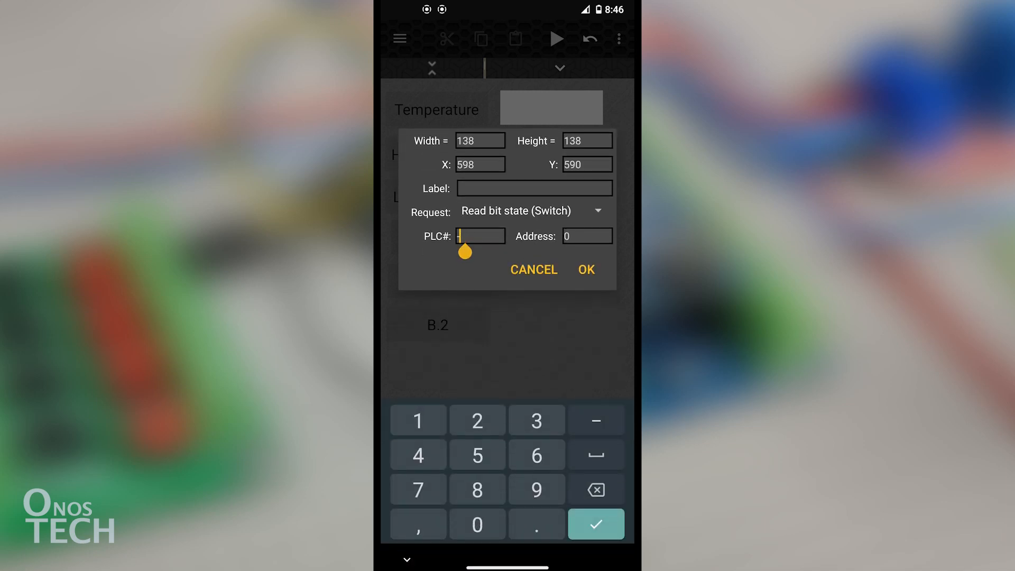
type("1")
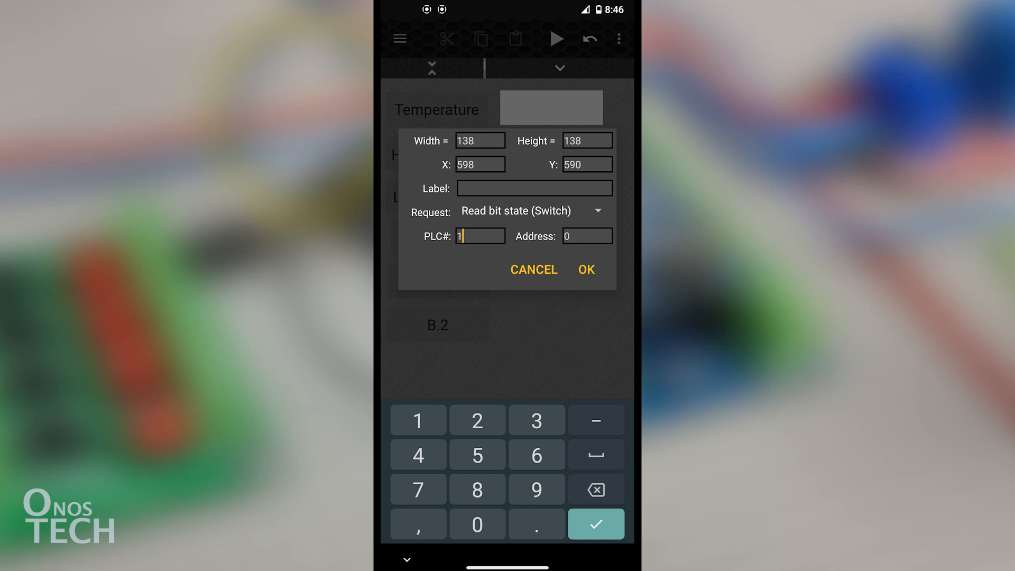
left_click(585, 269)
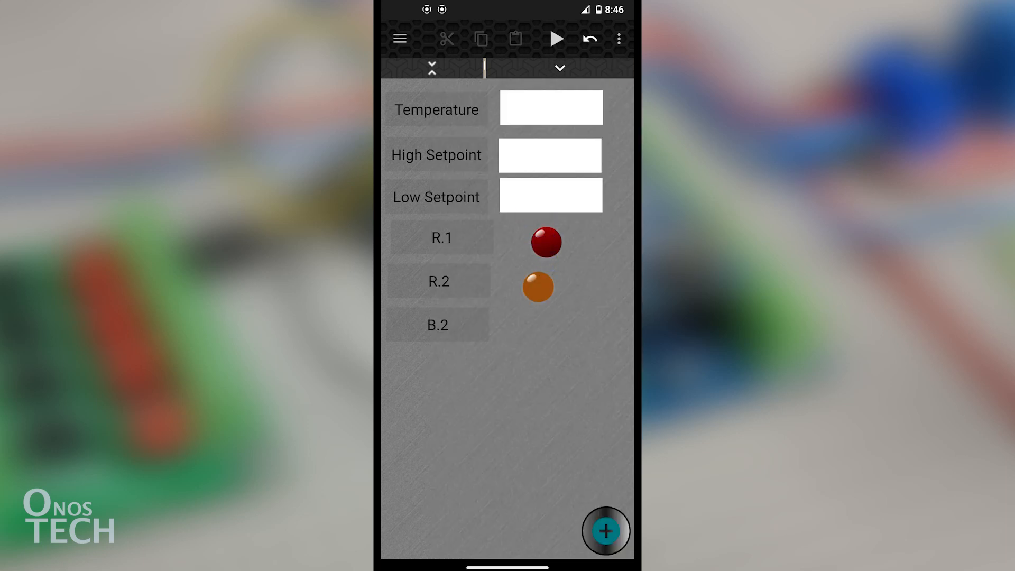
Make the R.2 and B.2 lamps read bit states, the R.2 lamp from PLC 1.
left_click(538, 286)
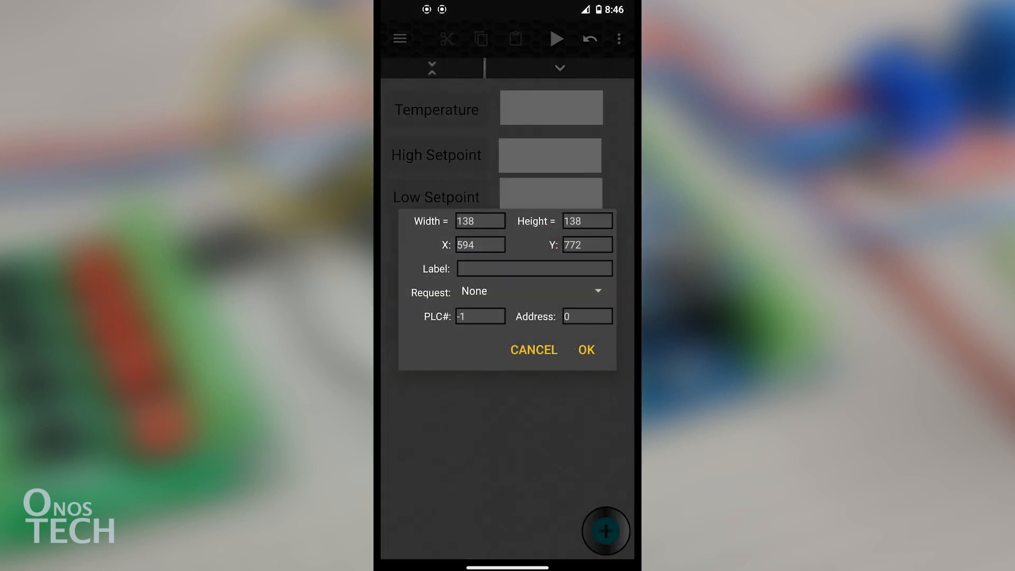
left_click(527, 291)
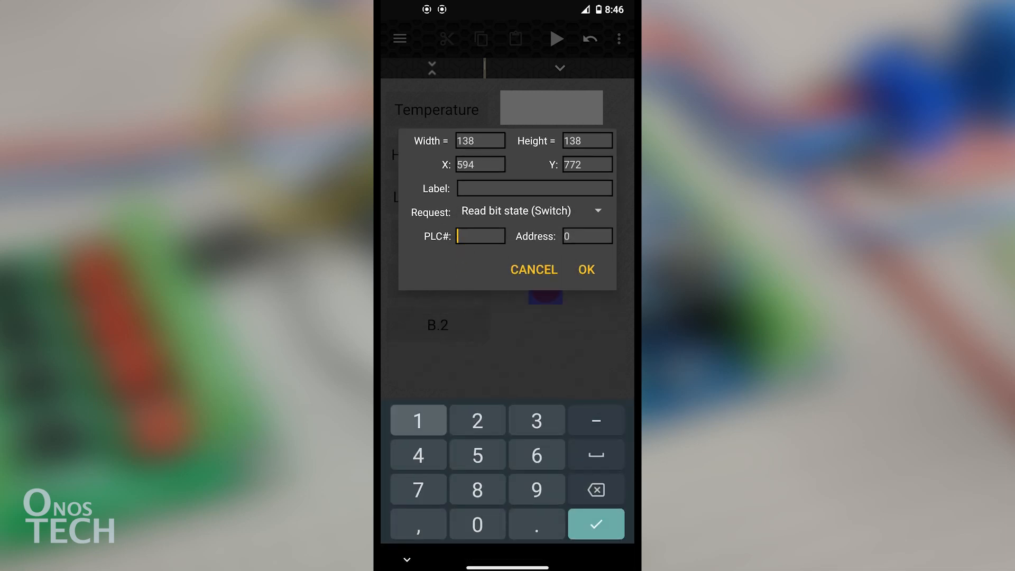
type("1")
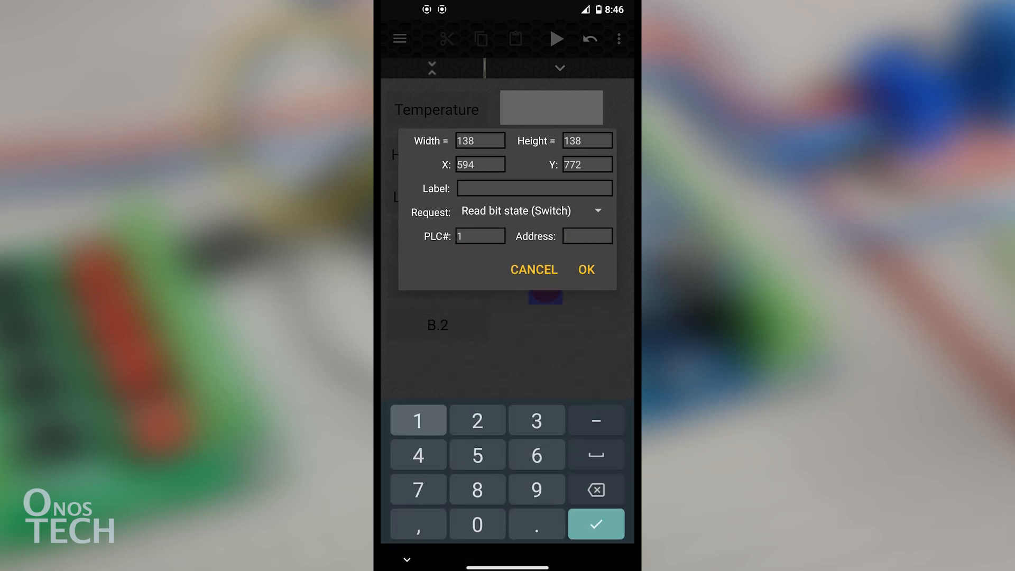
left_click(585, 269)
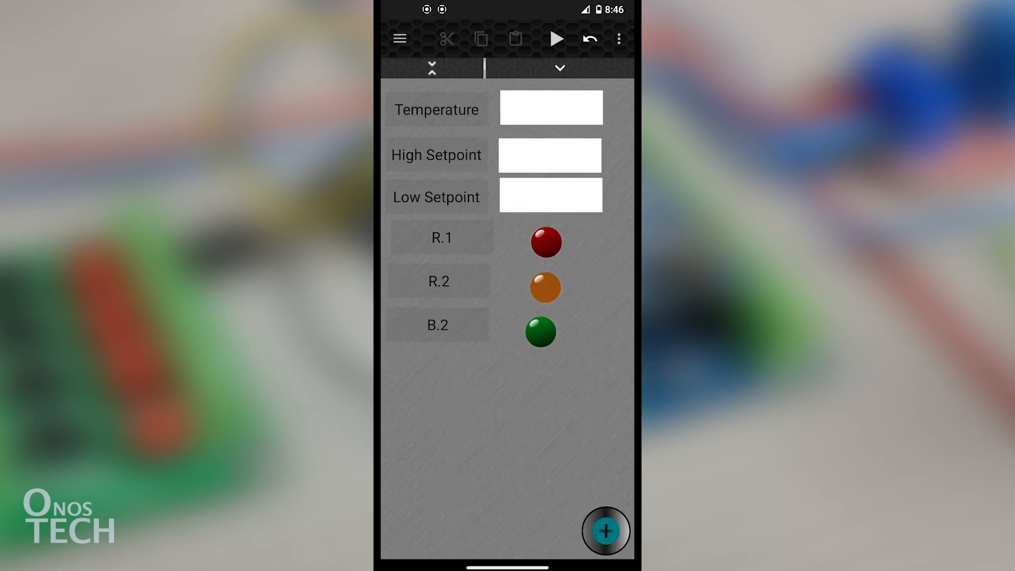
left_click(540, 332)
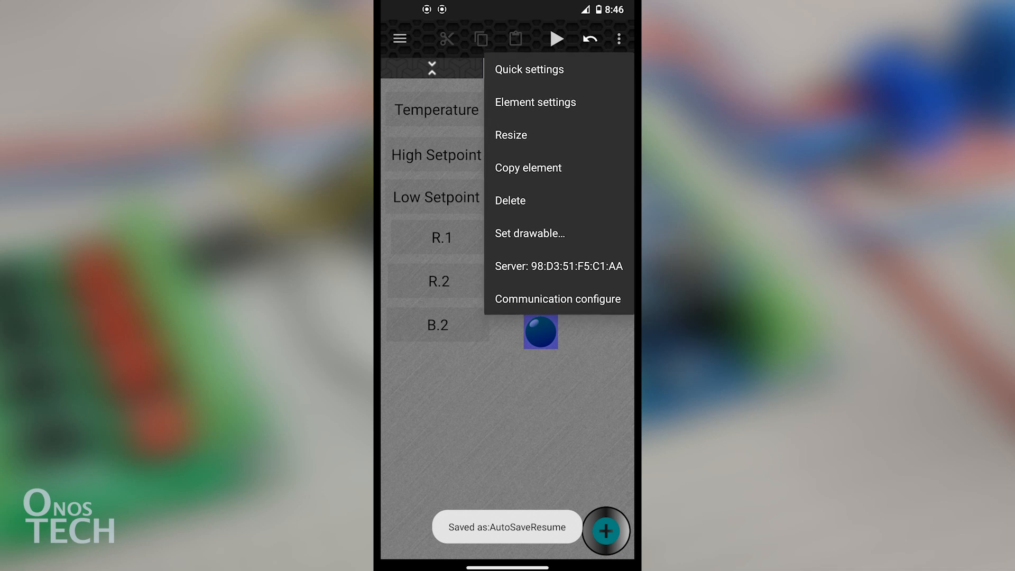
left_click(535, 102)
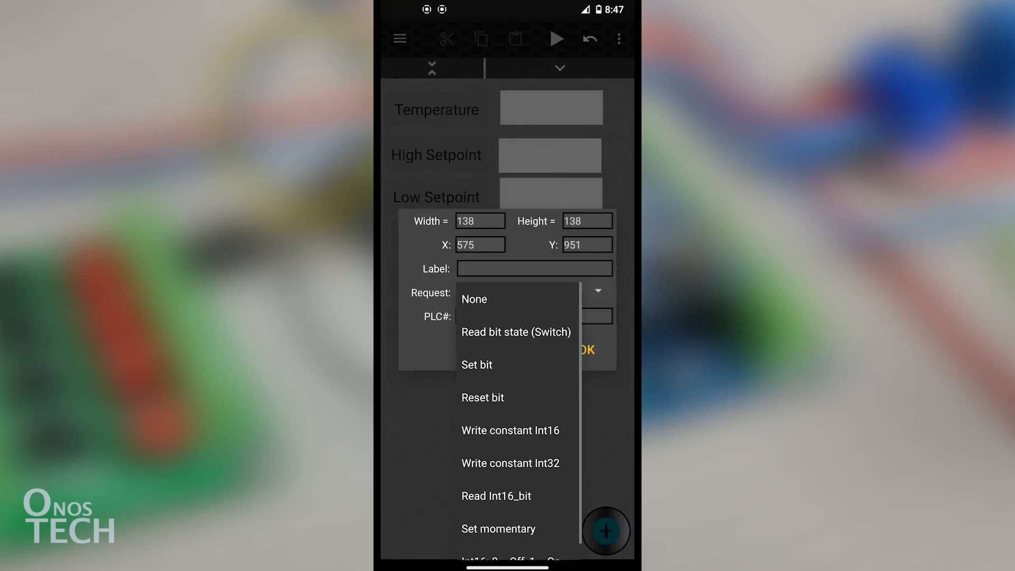
left_click(516, 332)
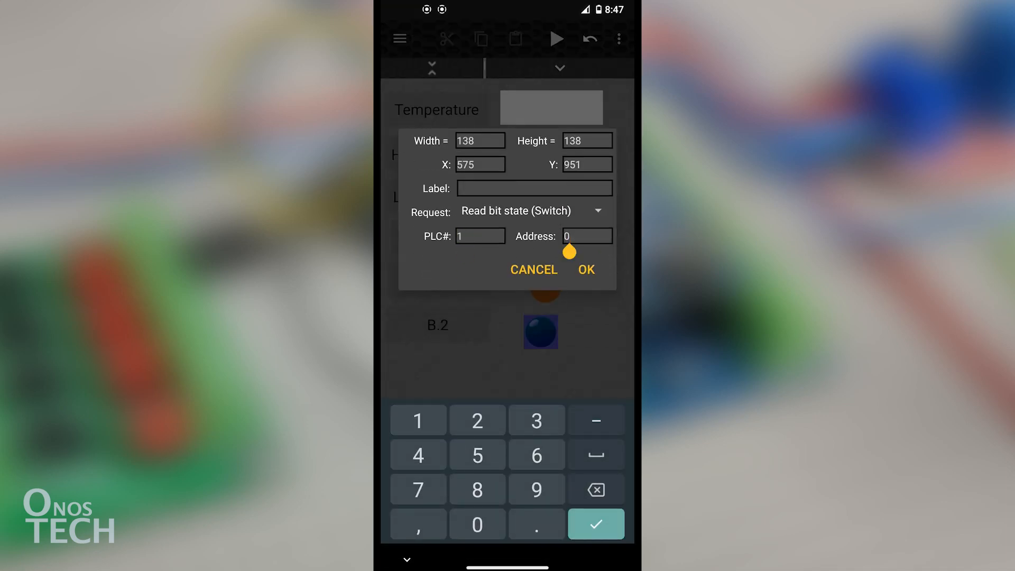
left_click(585, 269)
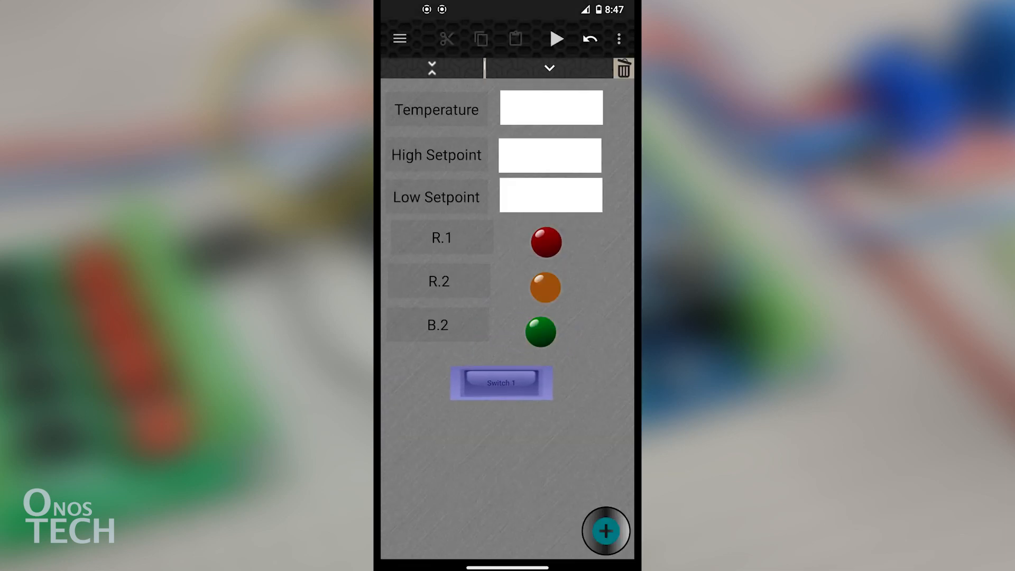
Configure Switch 1 with address 0, PLC number -1, write requests allowed, and a request type.
left_click(501, 383)
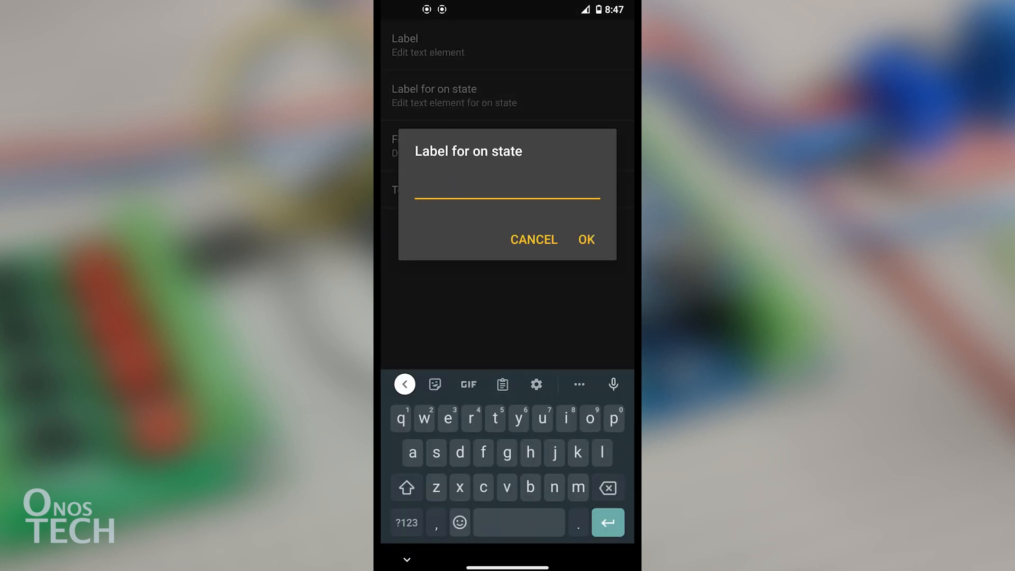
left_click(533, 240)
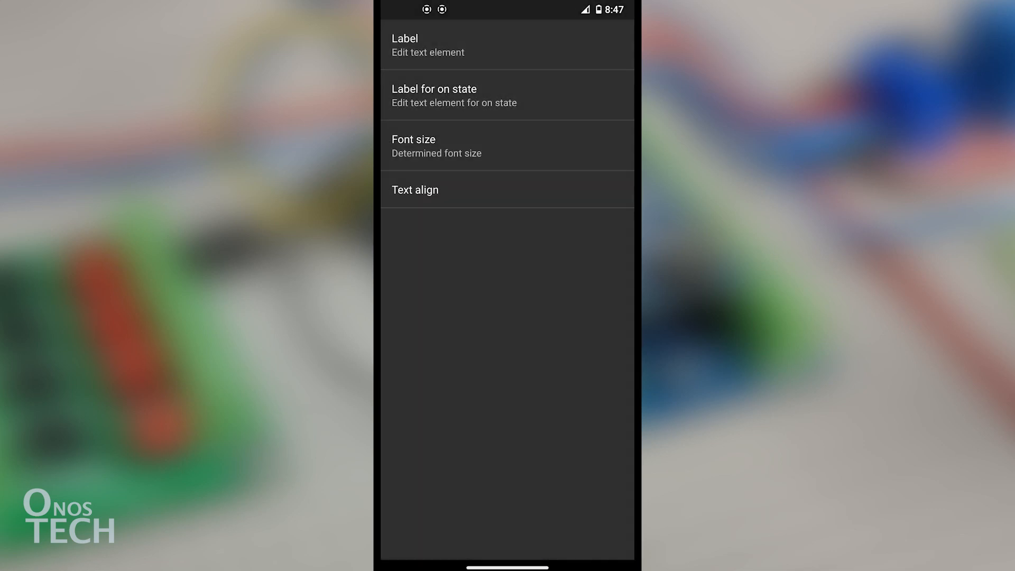
left_click(436, 146)
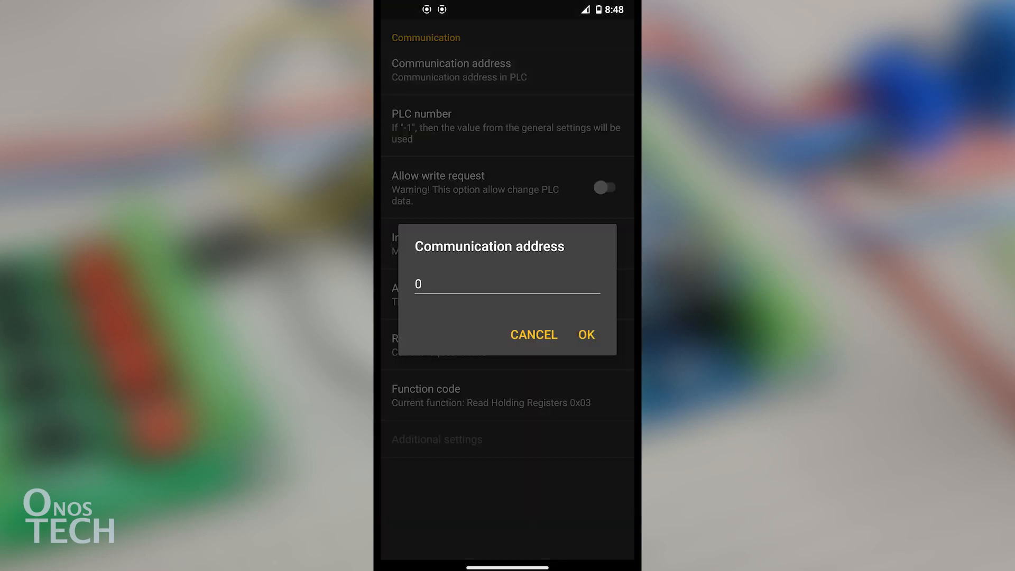
left_click(534, 335)
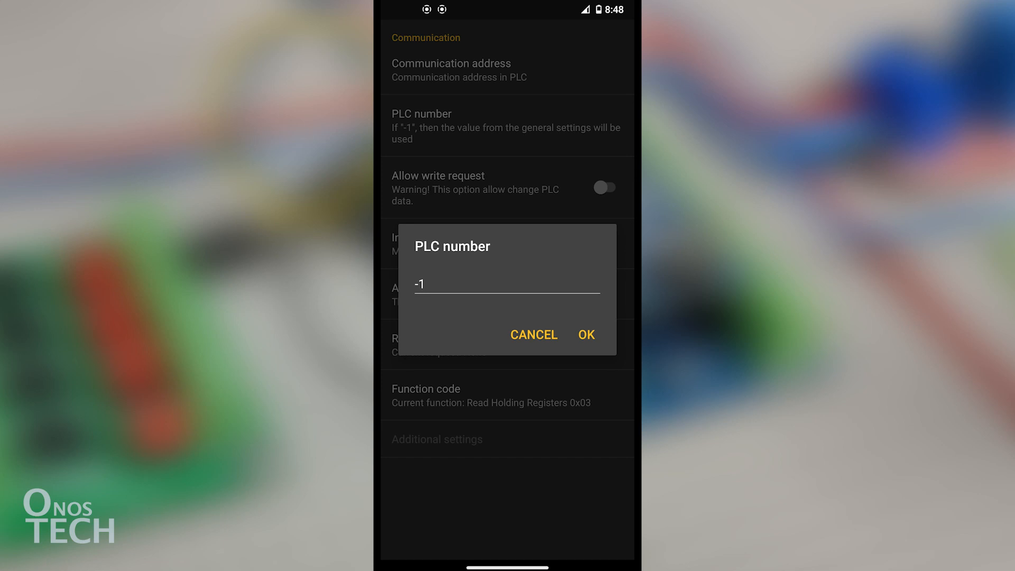
left_click(585, 335)
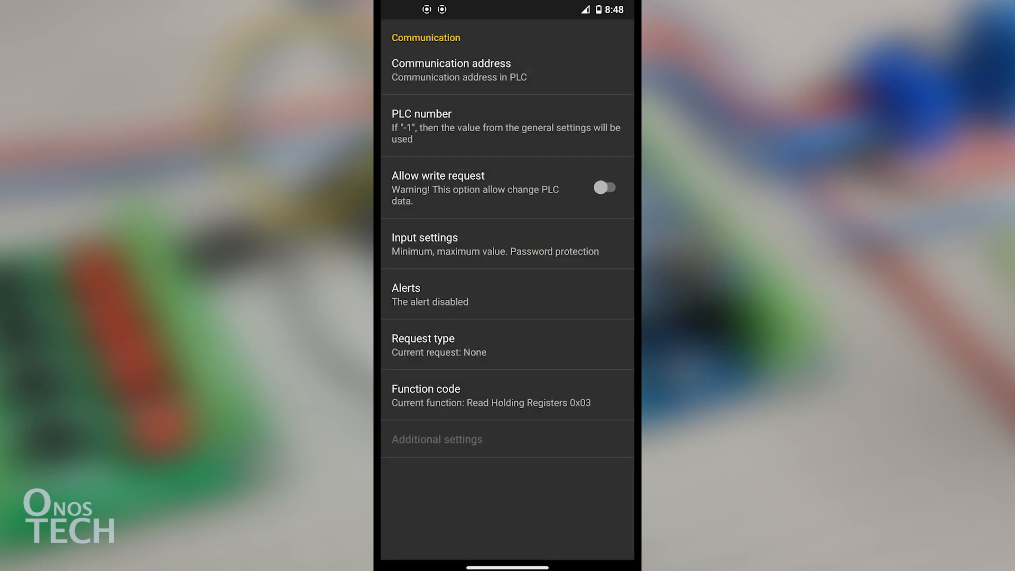
left_click(604, 187)
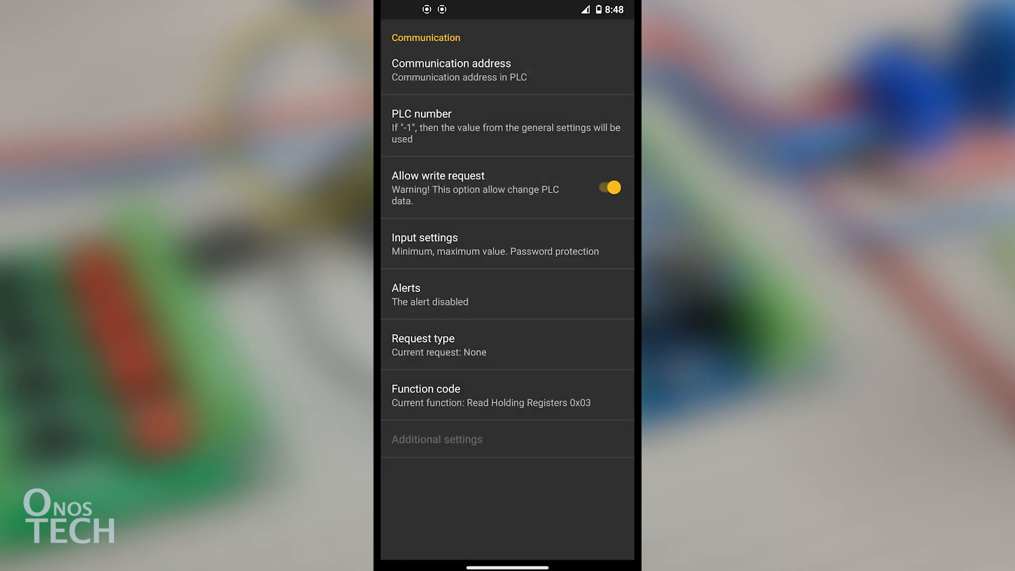
left_click(439, 344)
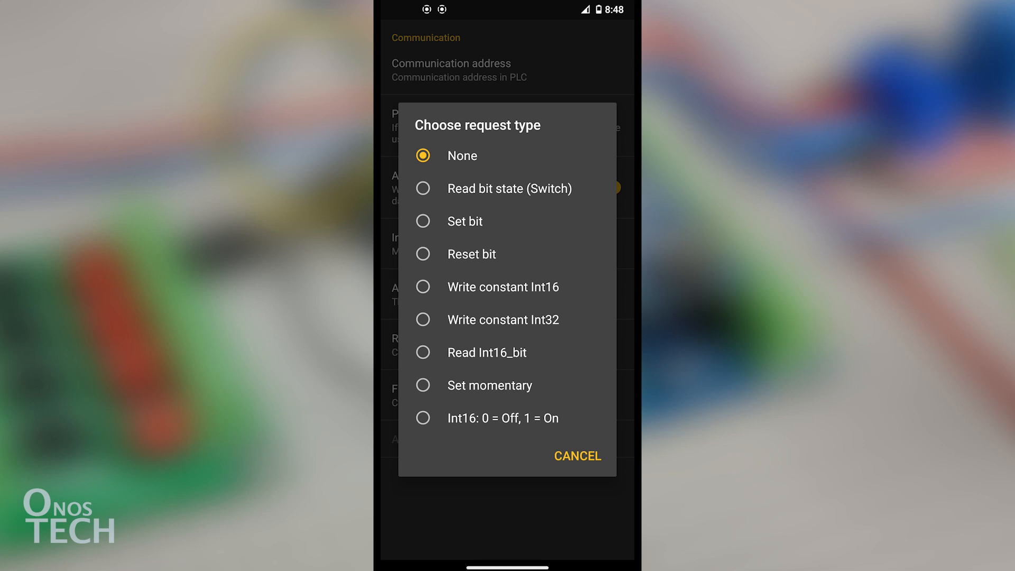
left_click(490, 386)
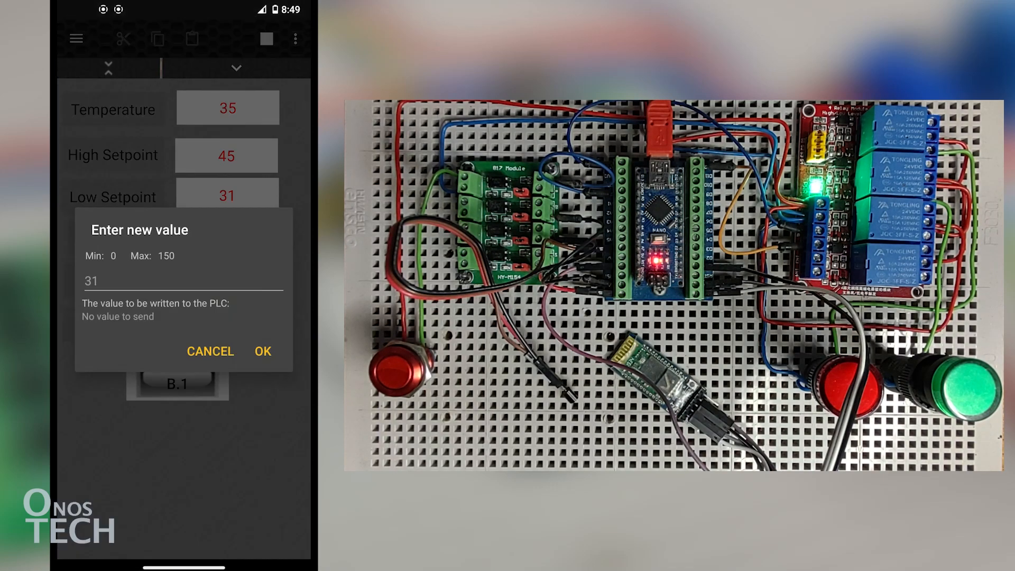
Enter 40 as the Low Setpoint and send it to the PLC.
type("40")
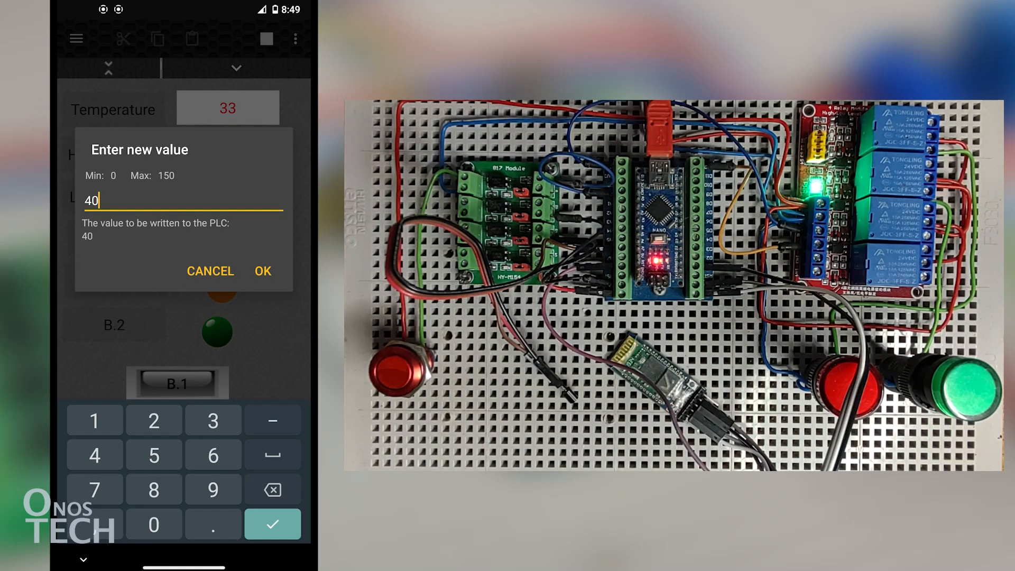
left_click(262, 271)
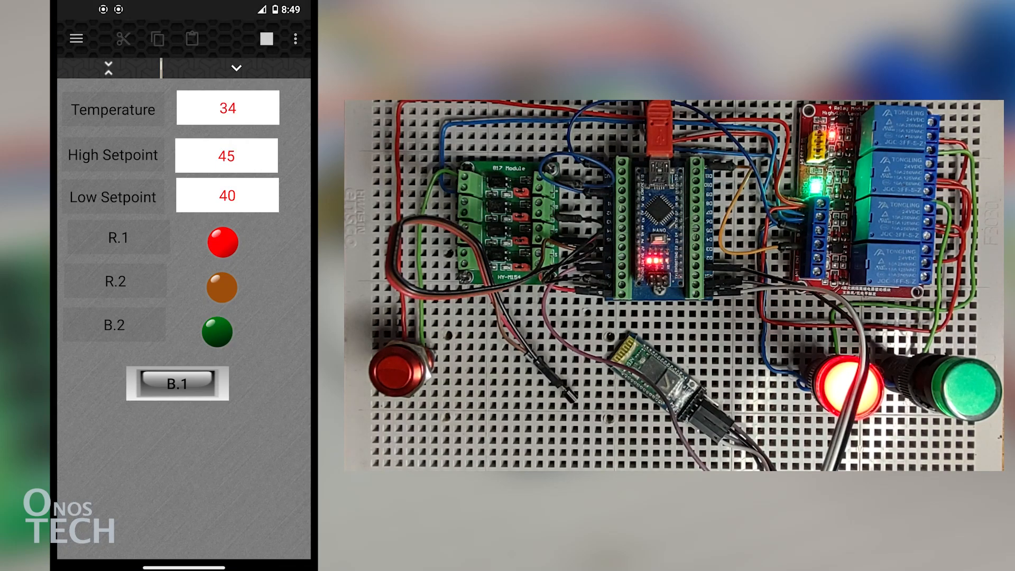